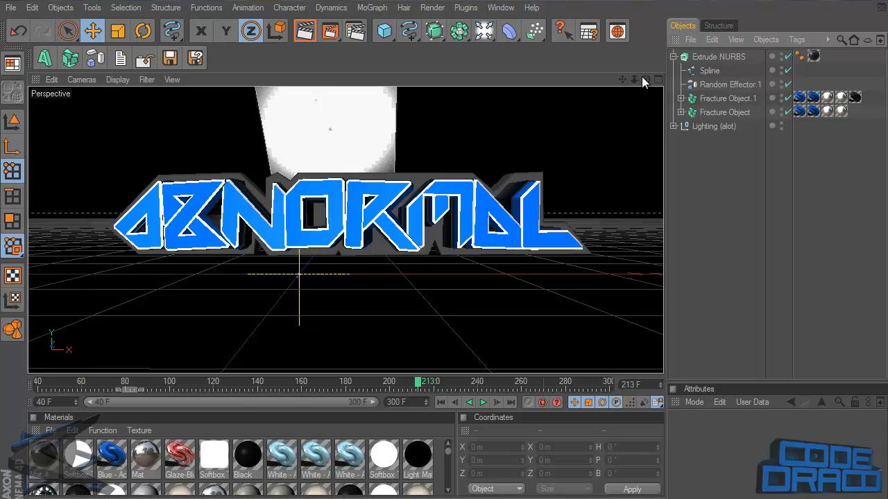
Step: Orbit around the ABNORMAL text and grey backing to inspect them from the side
left_click_drag(347, 208, 430, 257)
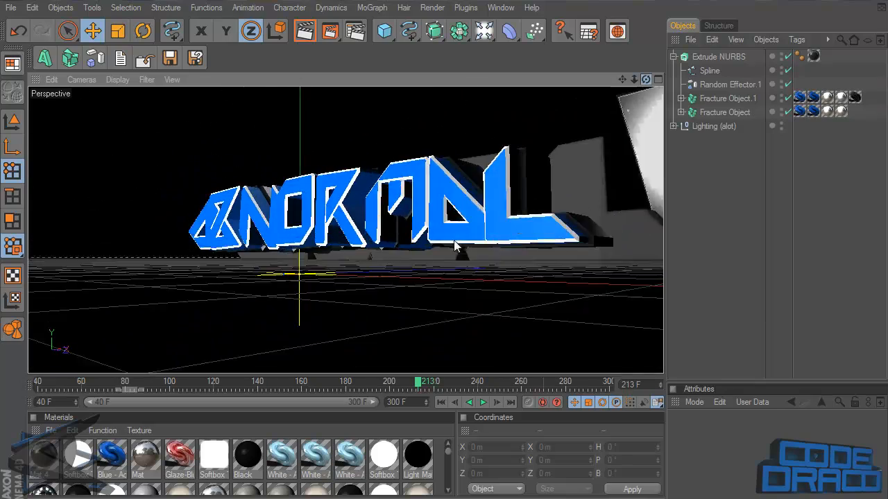
left_click_drag(455, 246, 409, 262)
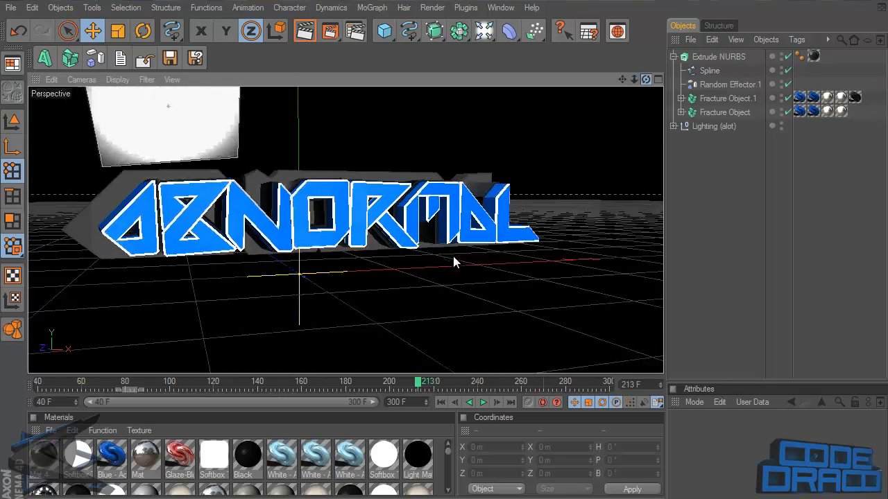
left_click_drag(454, 262, 444, 255)
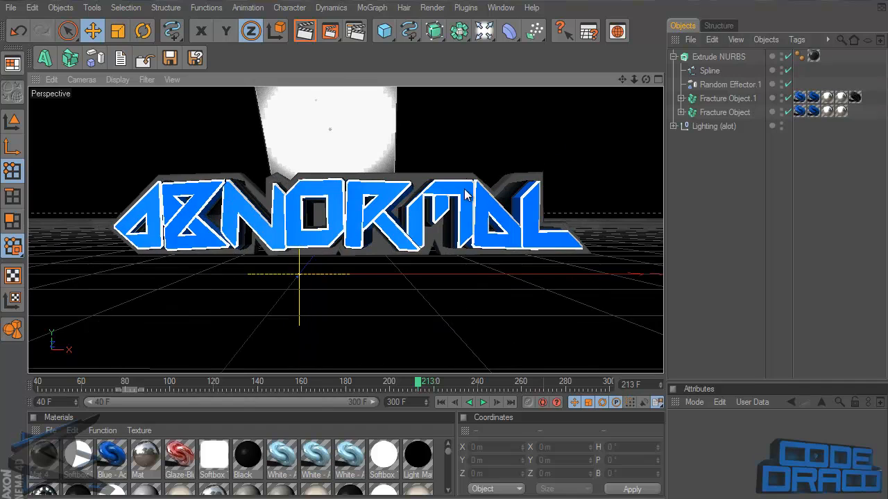
mouse_move(652, 82)
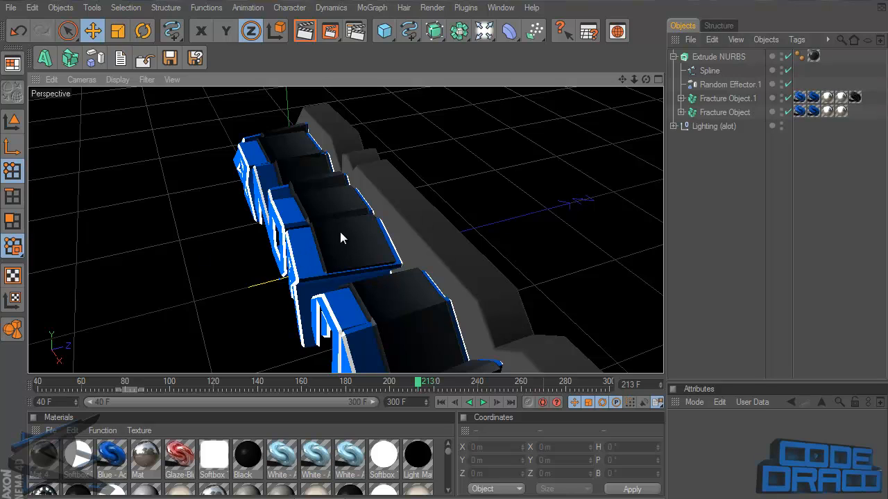
mouse_move(351, 210)
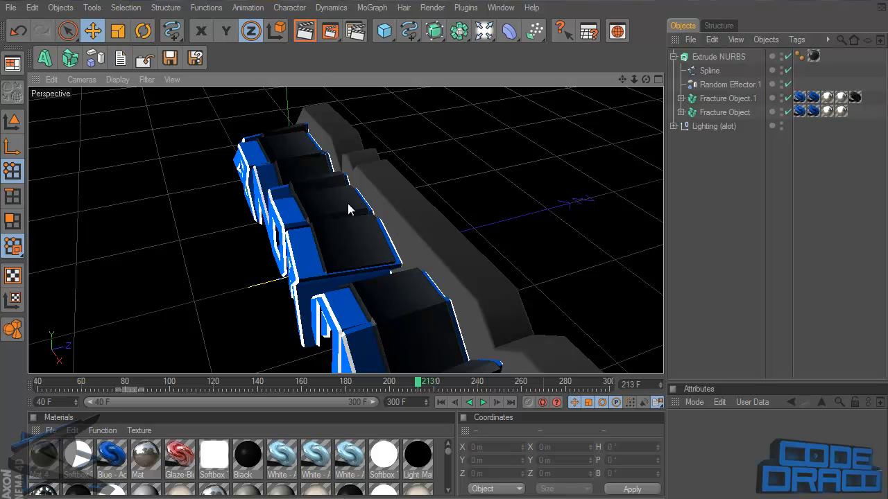
left_click_drag(350, 208, 444, 256)
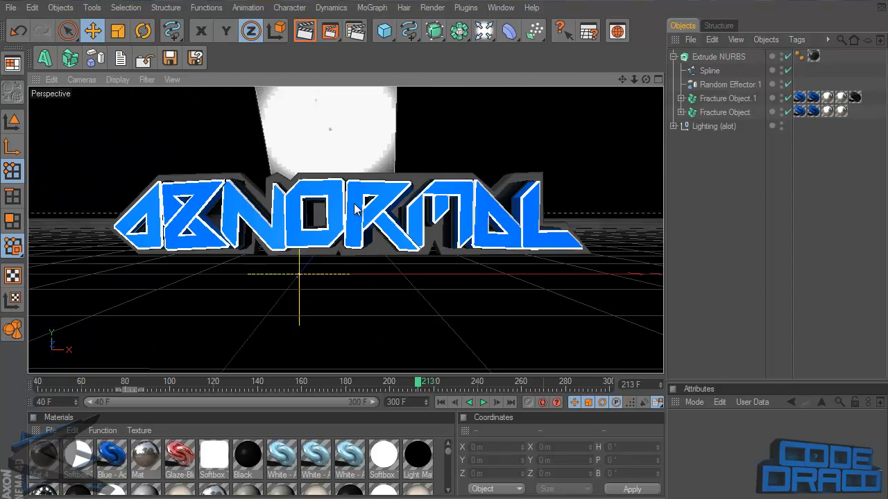
mouse_move(427, 221)
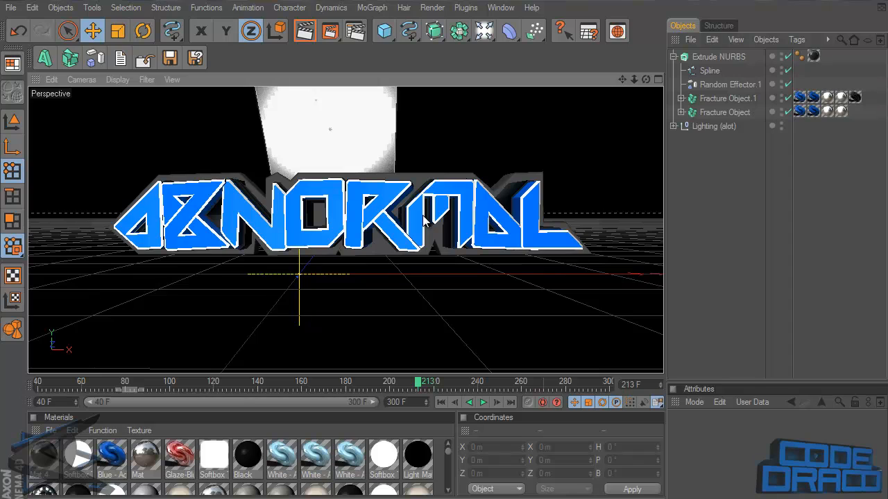
mouse_move(427, 221)
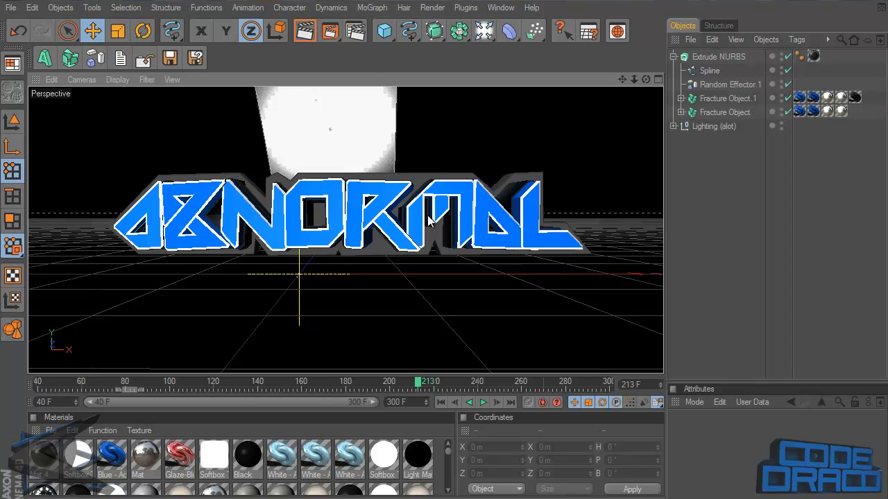
mouse_move(242, 235)
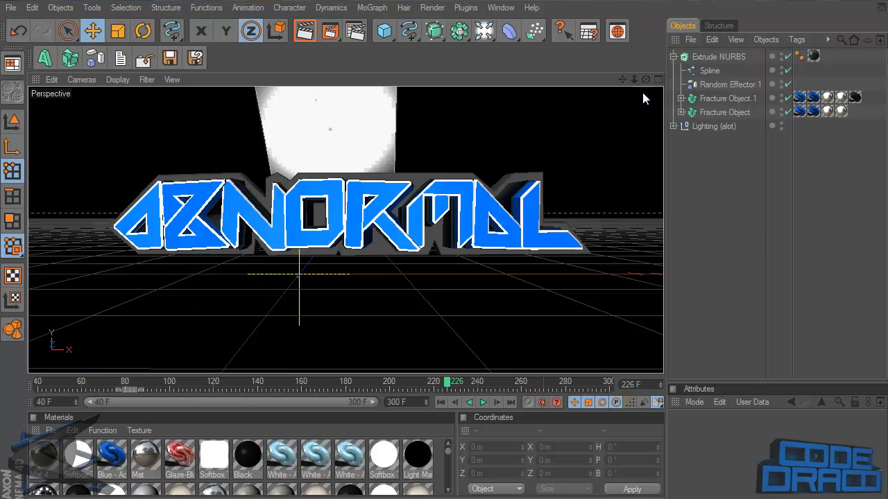
mouse_move(620, 176)
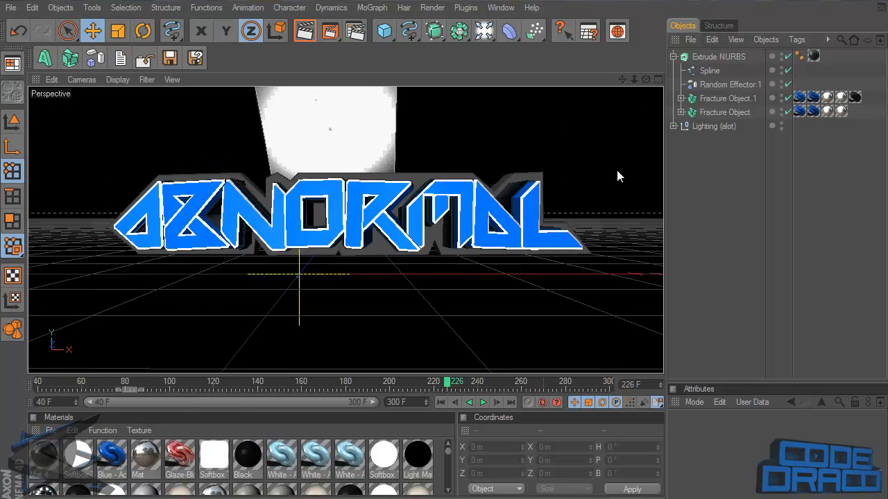
Step: Pull Random Effector.1 and both Fracture Objects out of Extrude NURBS, then select the backing
left_click(719, 56)
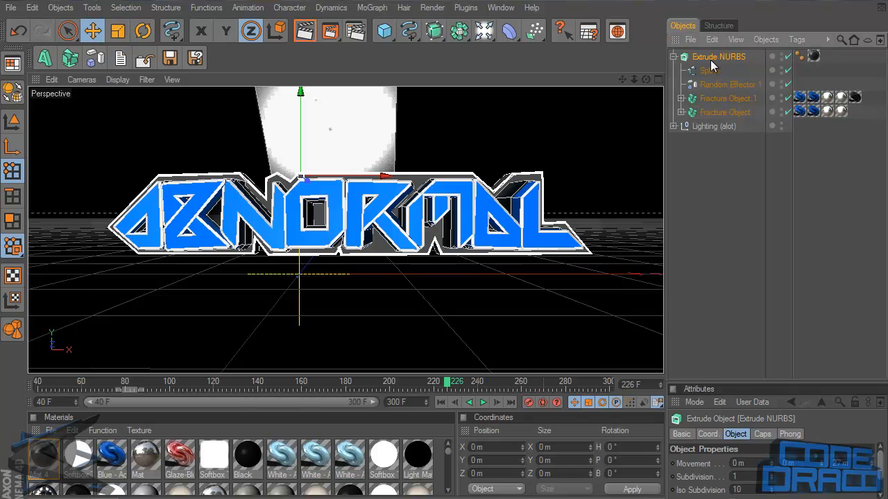
left_click(718, 56)
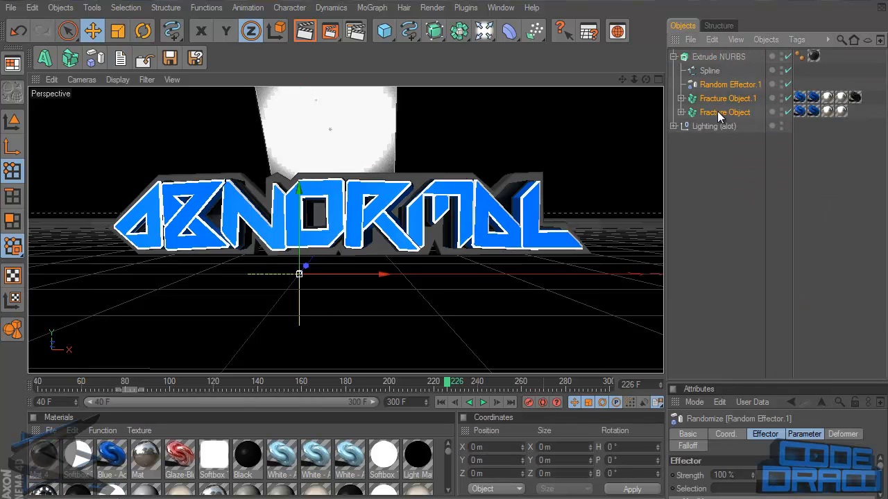
left_click(719, 56)
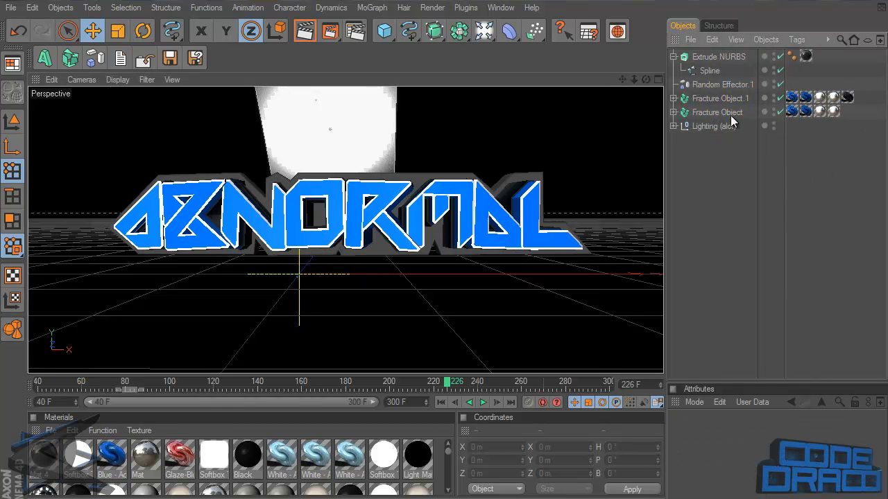
left_click(718, 56)
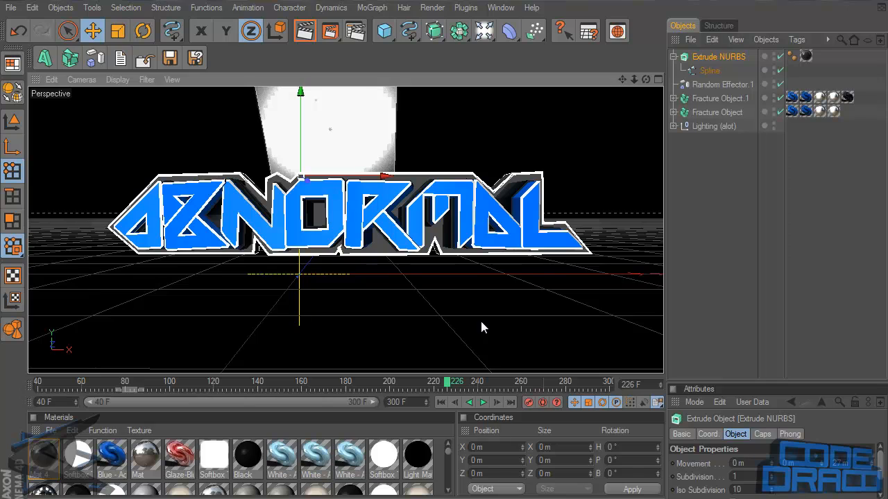
mouse_move(28, 93)
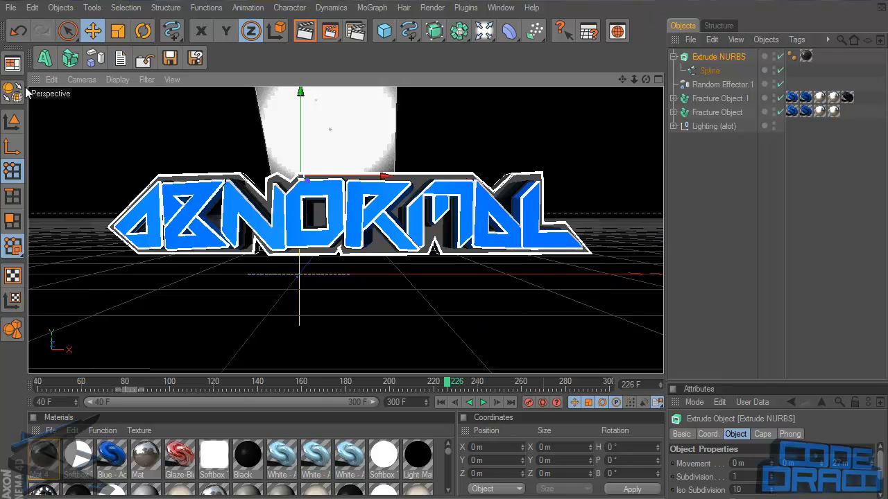
mouse_move(756, 40)
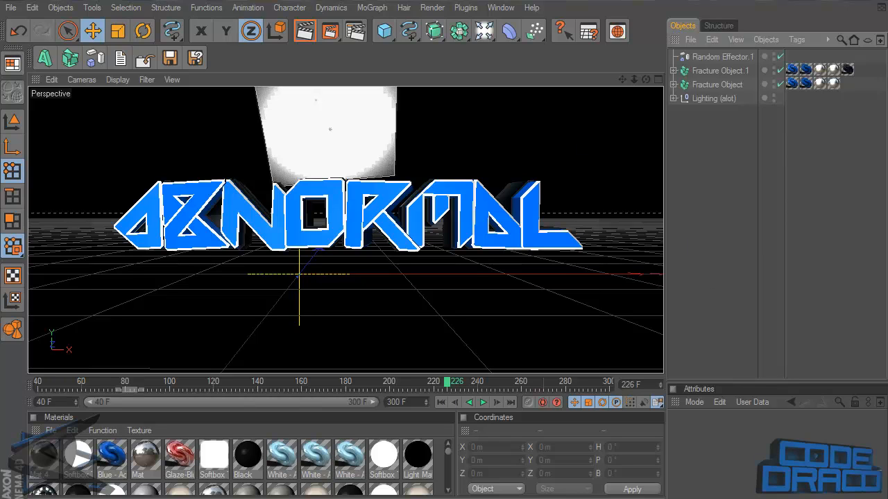
mouse_move(317, 149)
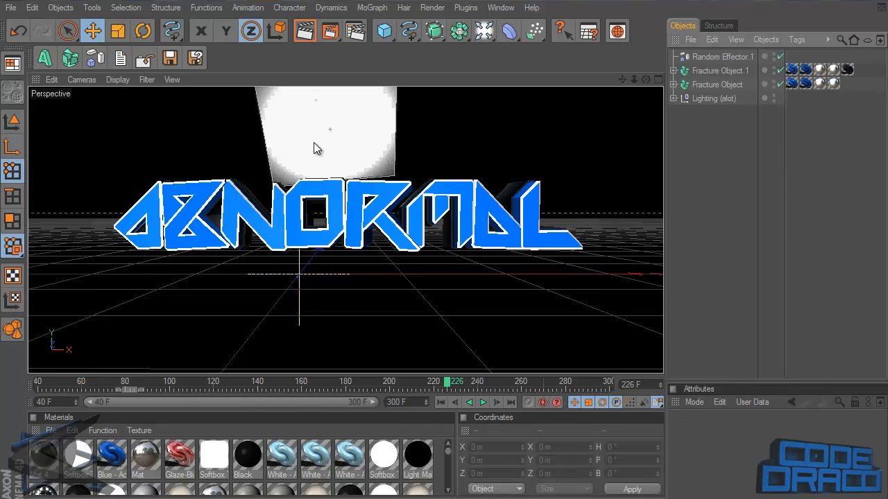
mouse_move(489, 215)
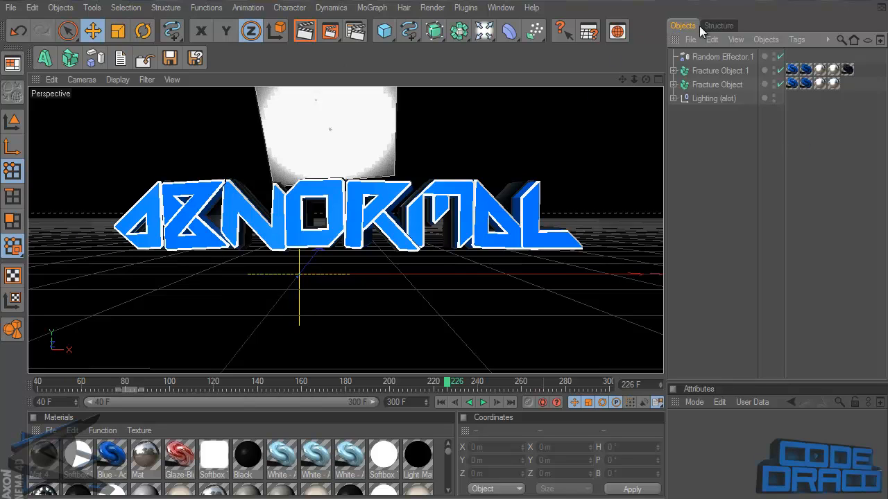
Step: Hold the spline tool icon in the top toolbar to reveal the spline type palette
left_click(409, 30)
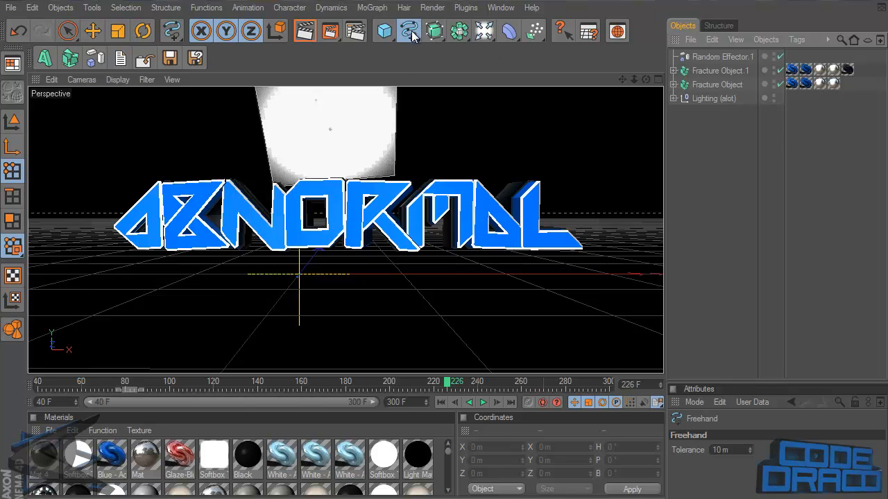
left_click(409, 30)
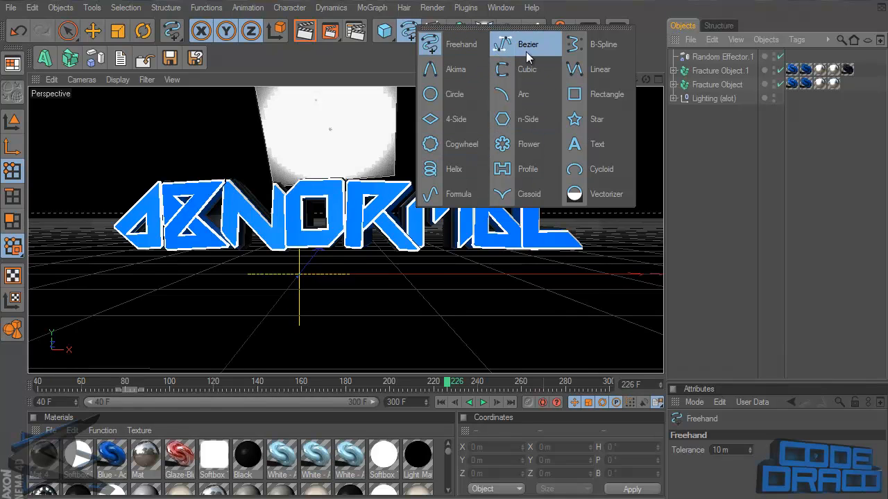
mouse_move(455, 68)
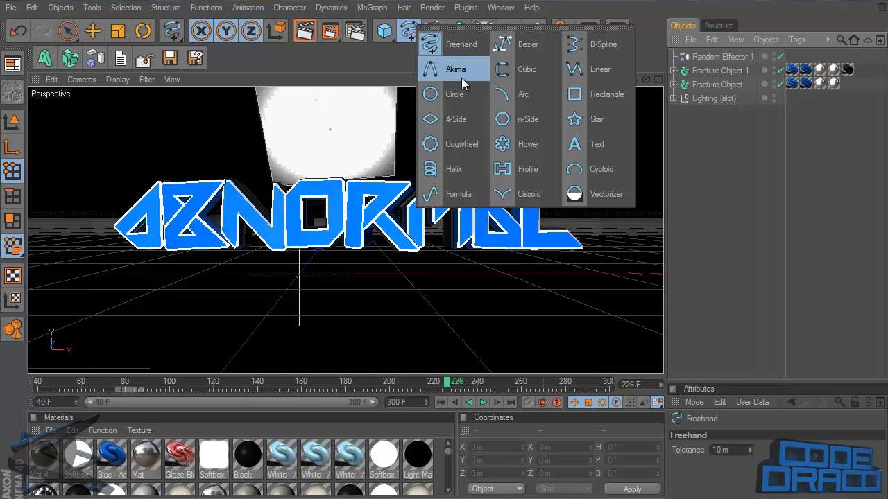
mouse_move(428, 80)
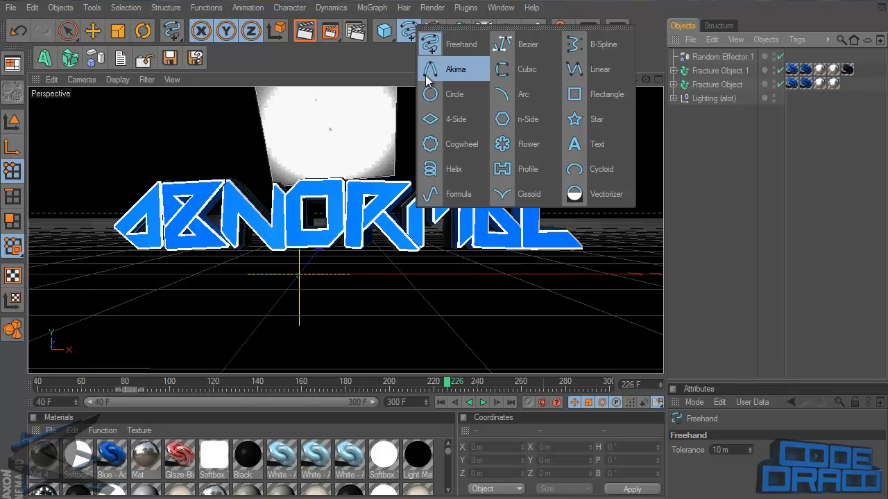
mouse_move(596, 144)
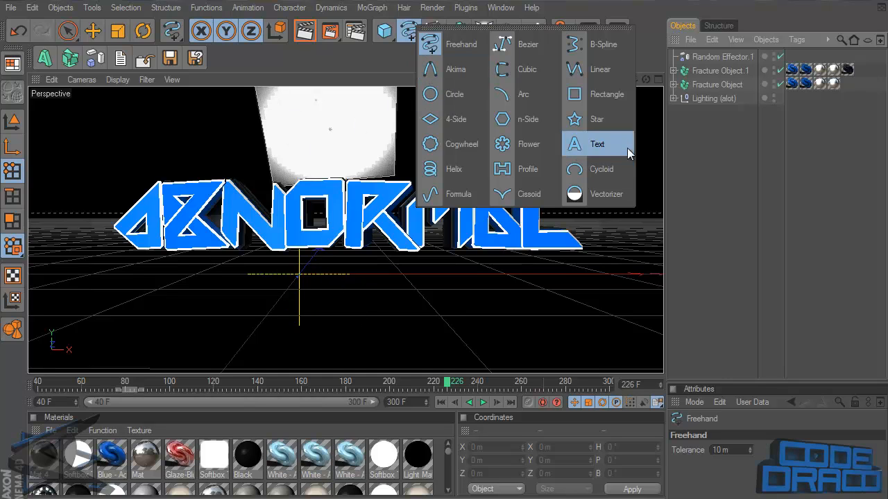
mouse_move(527, 68)
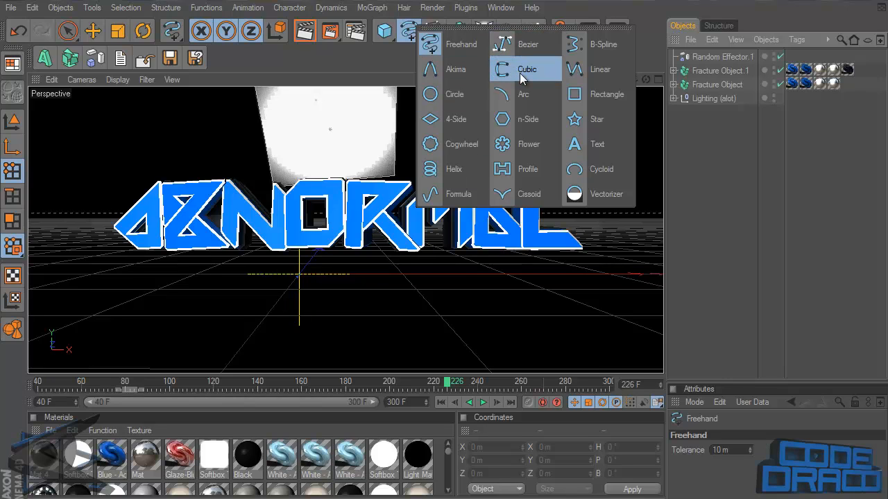
mouse_move(603, 44)
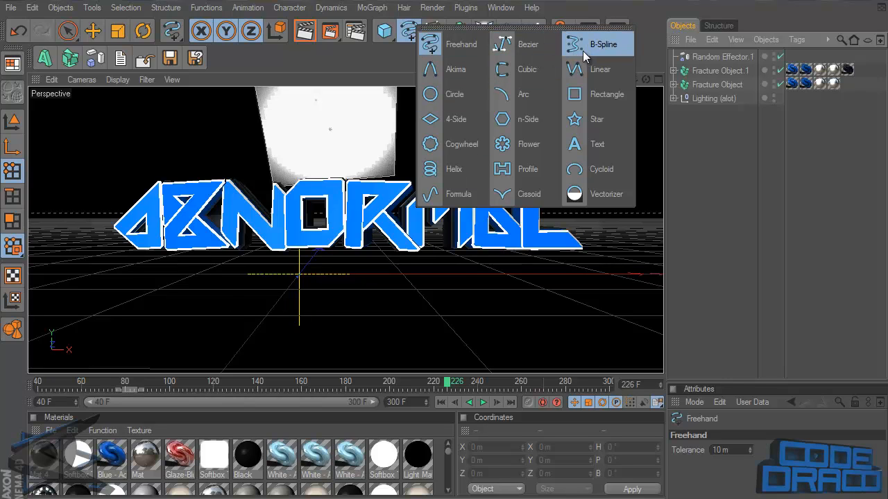
mouse_move(528, 44)
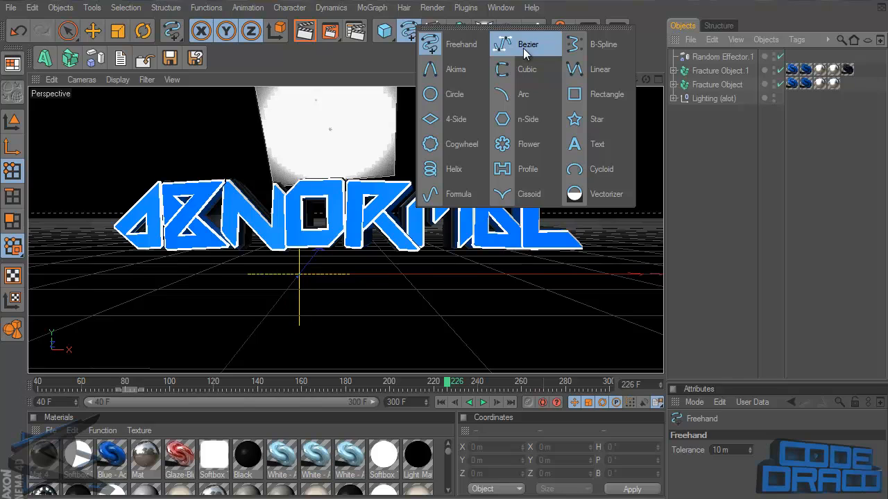
mouse_move(525, 54)
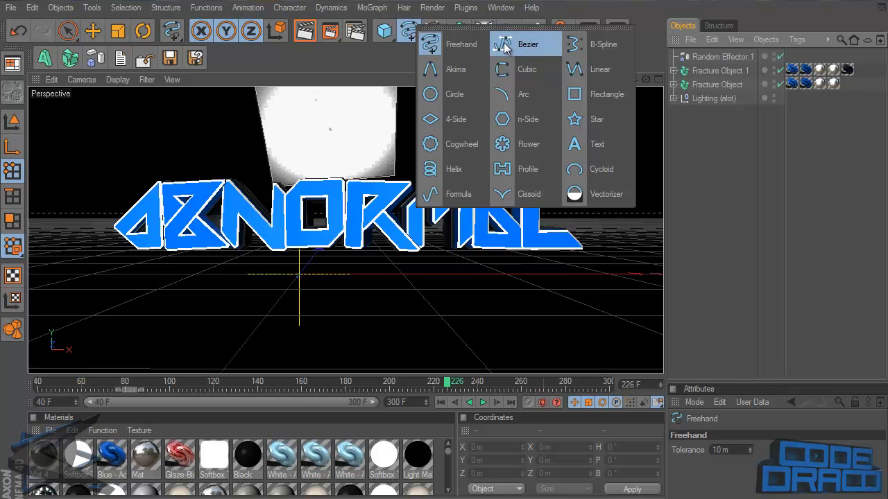
Step: Choose the Linear spline type and switch to the four-view Top/Right/Front/Perspective layout
left_click(600, 69)
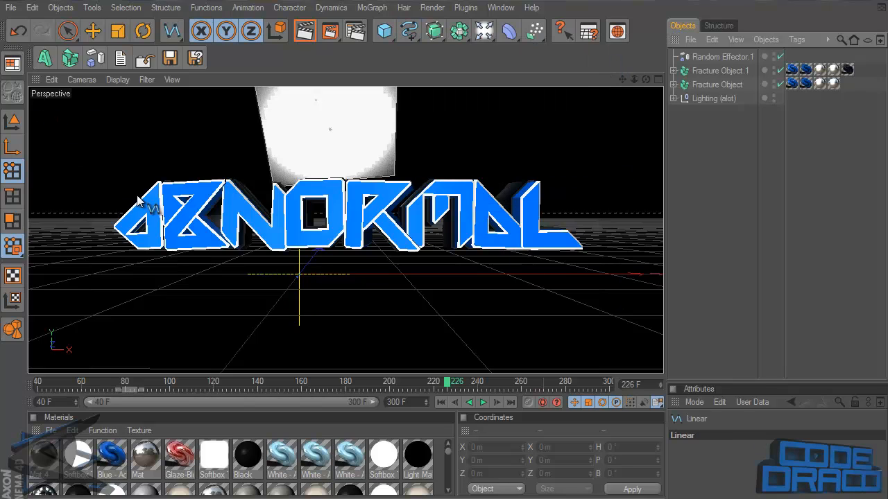
mouse_move(458, 177)
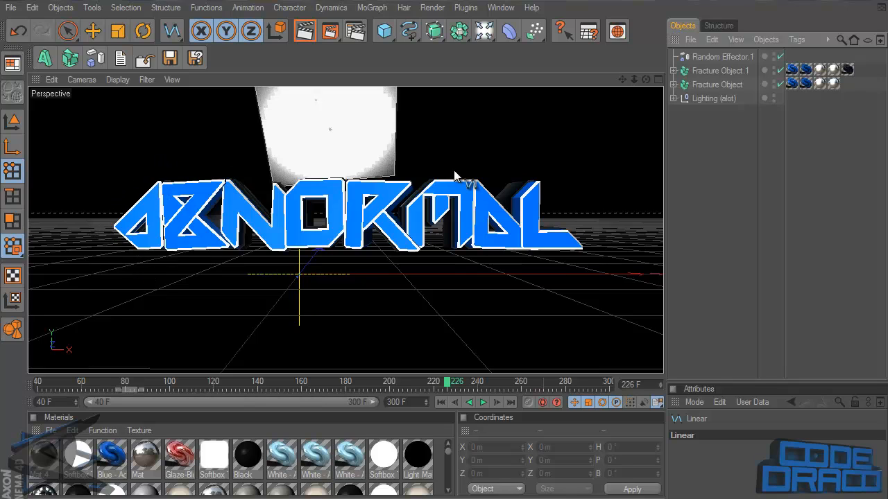
mouse_move(409, 290)
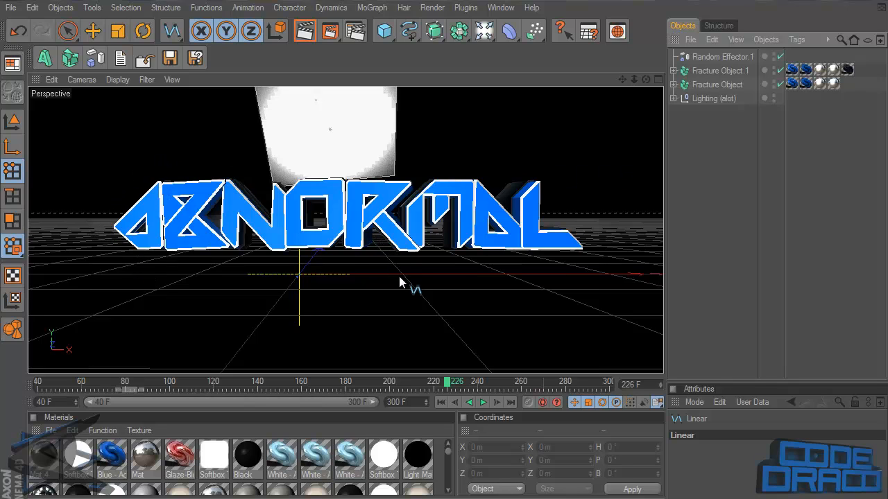
left_click(409, 30)
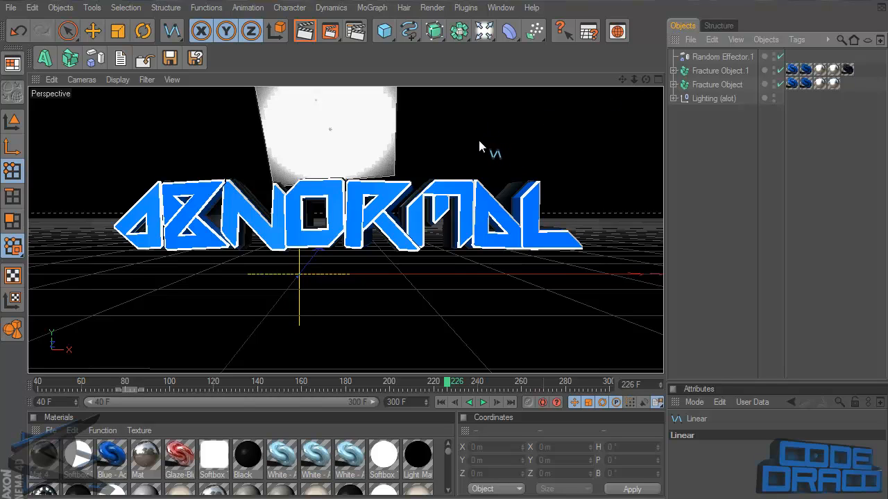
mouse_move(659, 87)
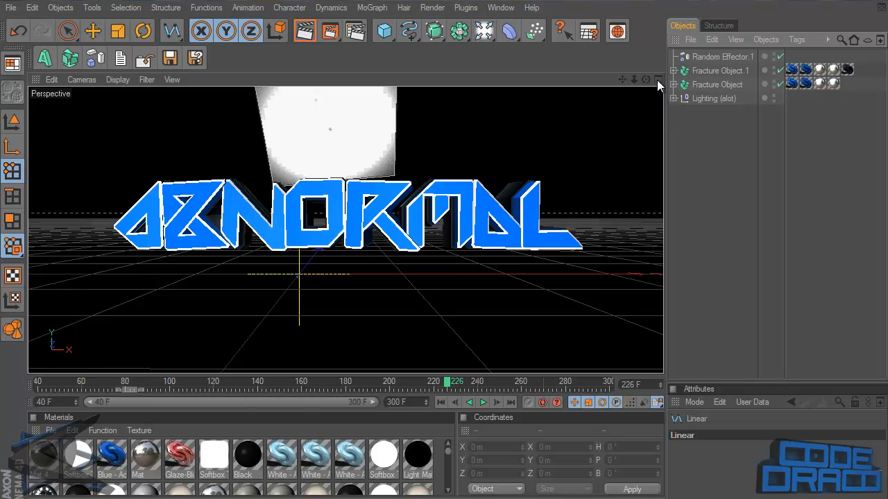
left_click(657, 79)
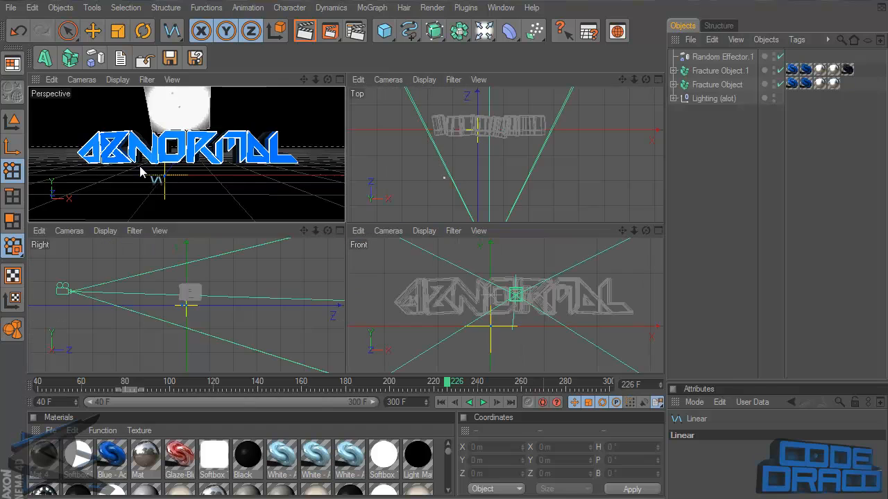
mouse_move(514, 208)
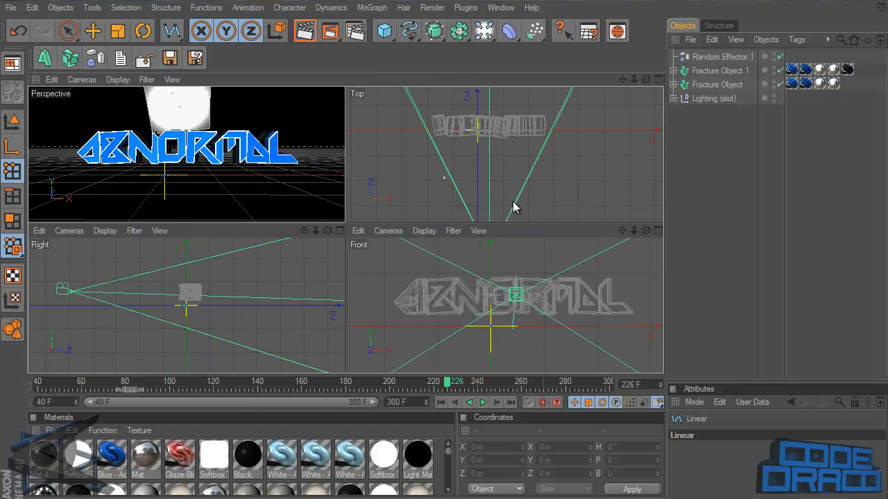
mouse_move(3, 111)
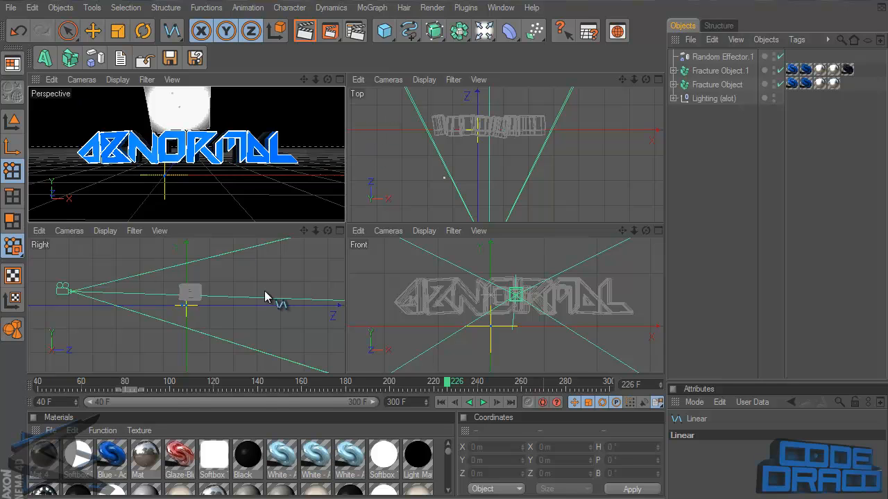
Step: Maximize the Front viewport so it fills the workspace
left_click(657, 231)
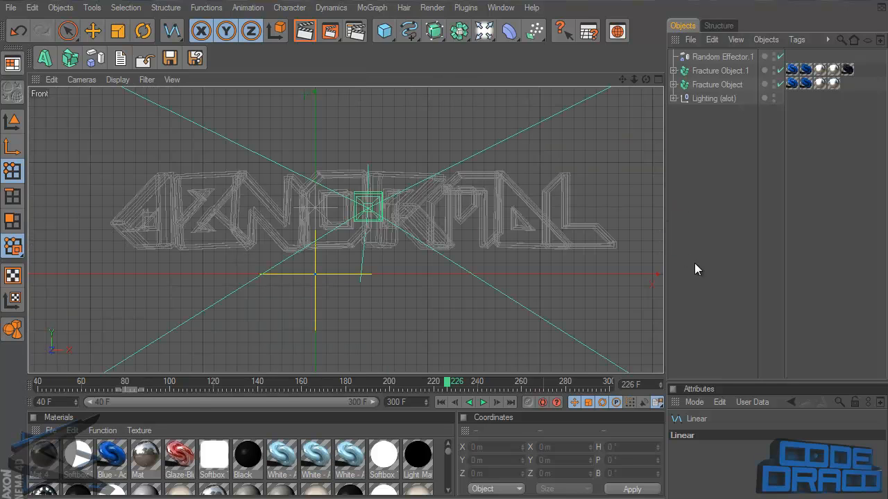
mouse_move(294, 201)
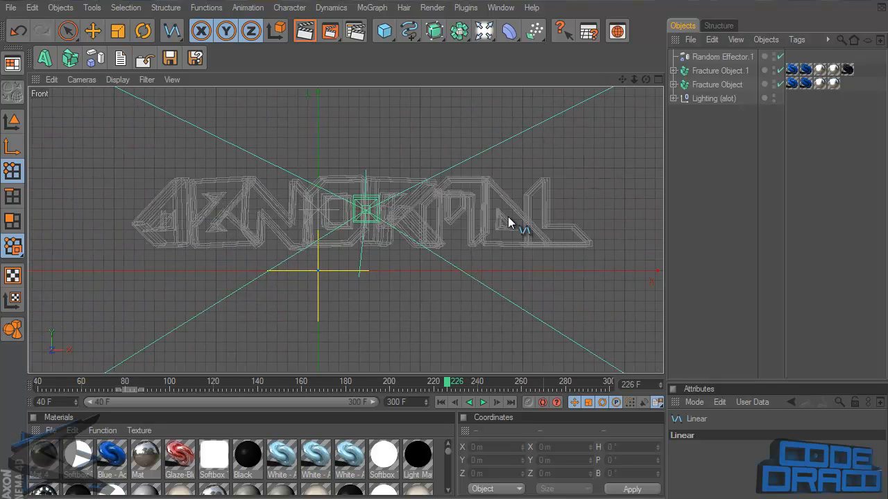
mouse_move(158, 229)
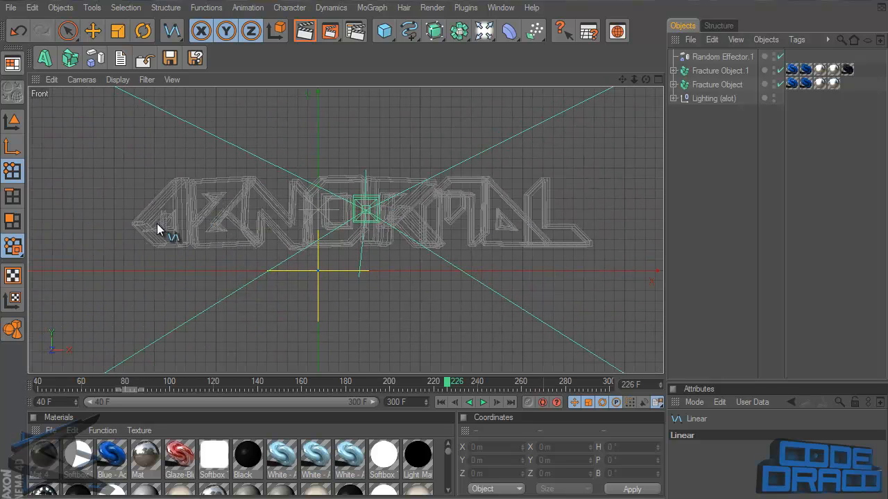
mouse_move(124, 228)
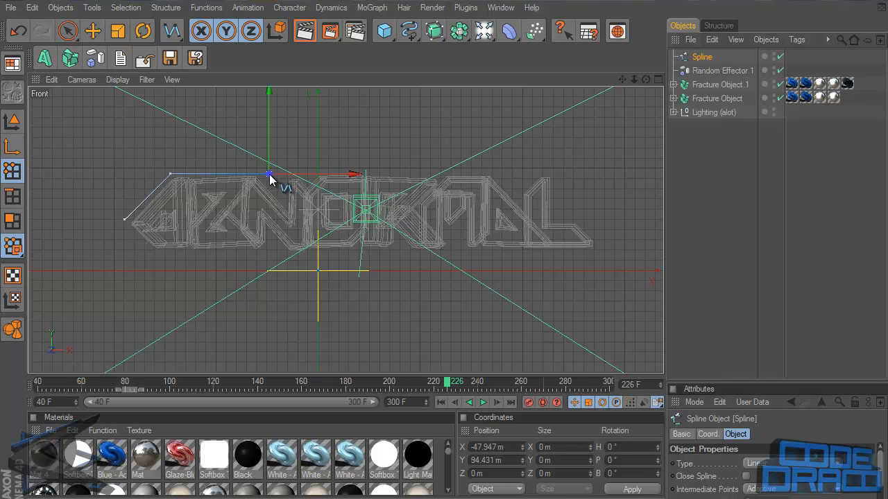
Step: Nudge the last top-edge outline point and place the next one down in the letter gap
left_click_drag(269, 173, 260, 175)
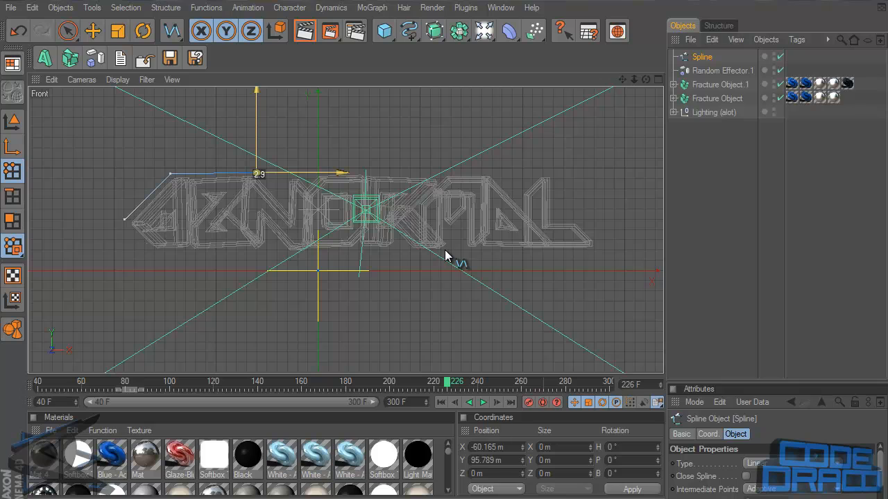
mouse_move(264, 270)
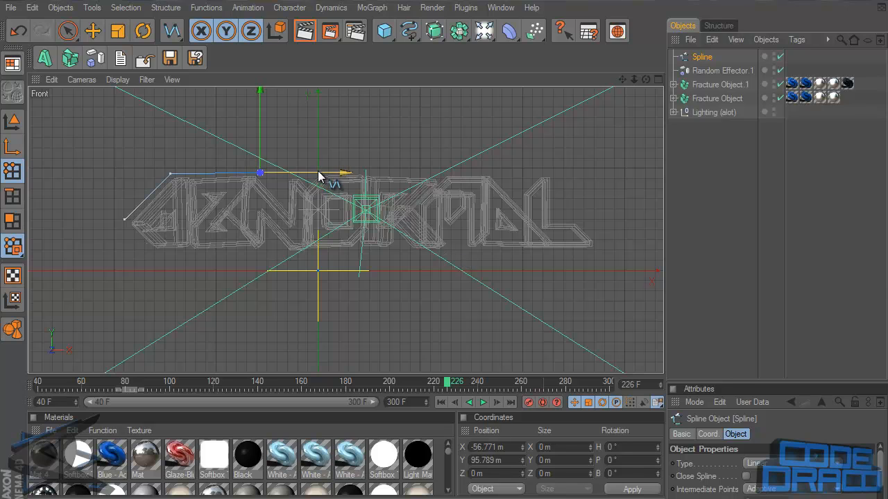
mouse_move(340, 175)
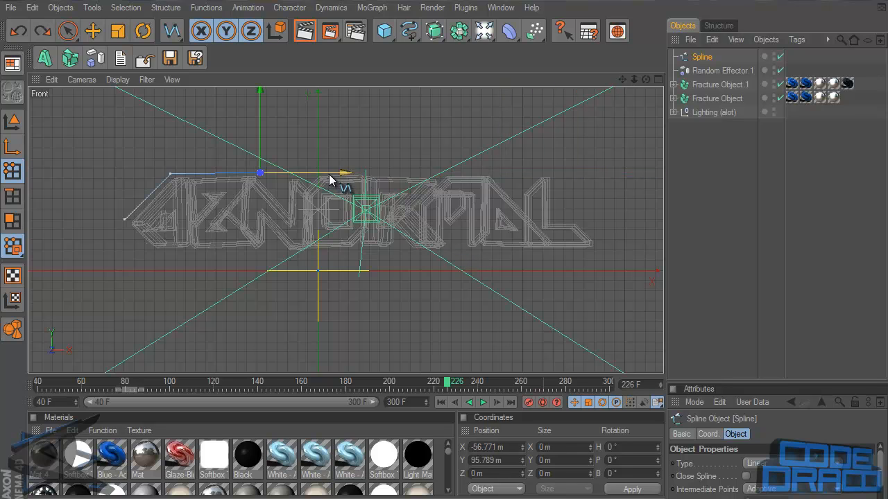
left_click_drag(260, 172, 332, 103)
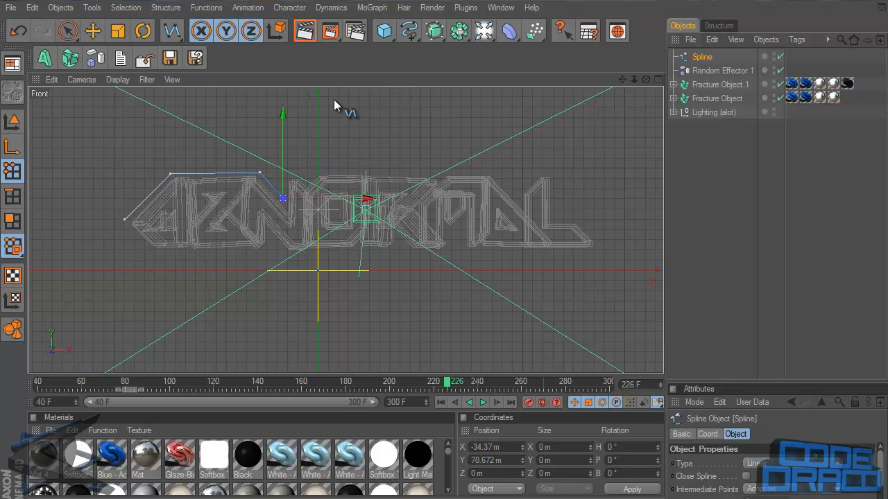
mouse_move(288, 180)
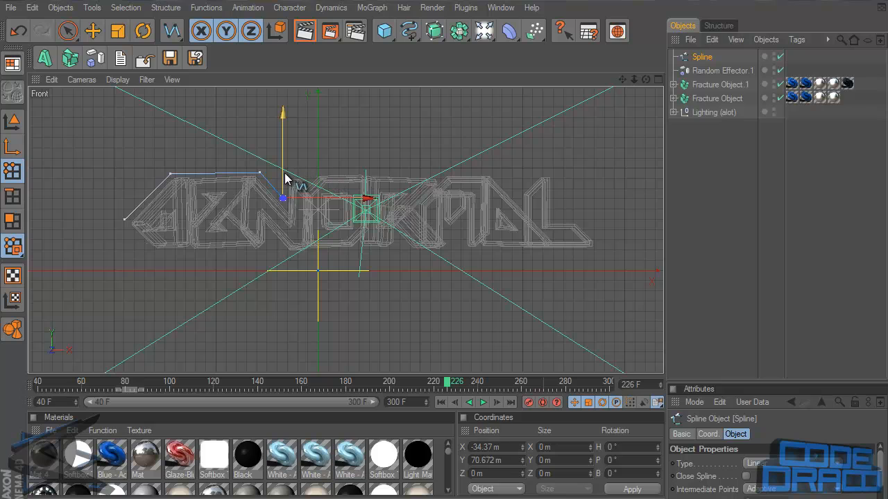
mouse_move(291, 177)
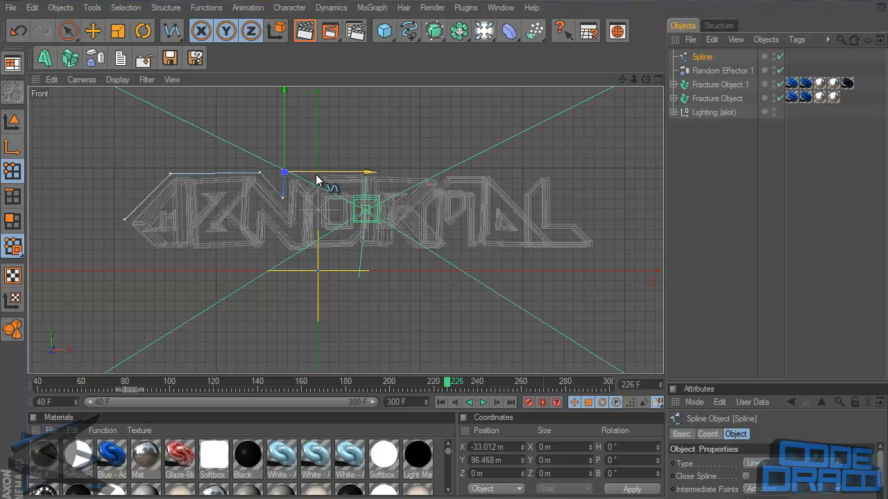
Step: Add outline points across the tops of the middle letters, dipping beside the M
left_click_drag(315, 180, 444, 257)
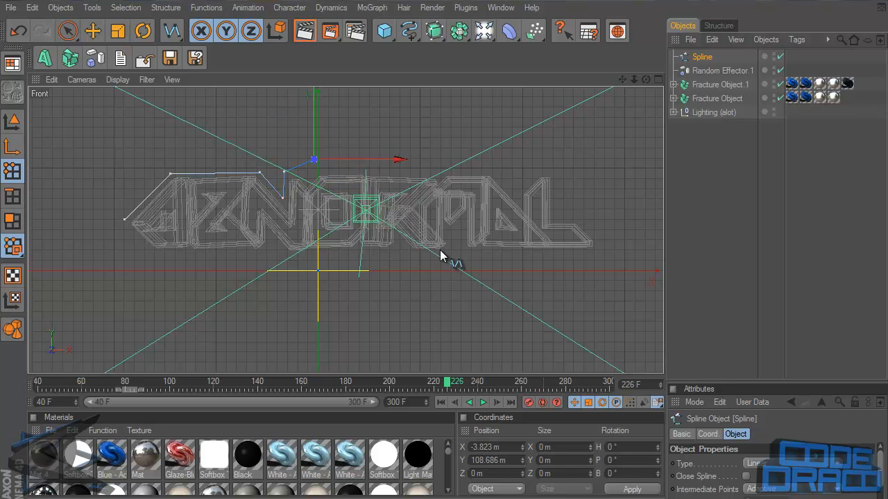
left_click_drag(444, 255, 310, 183)
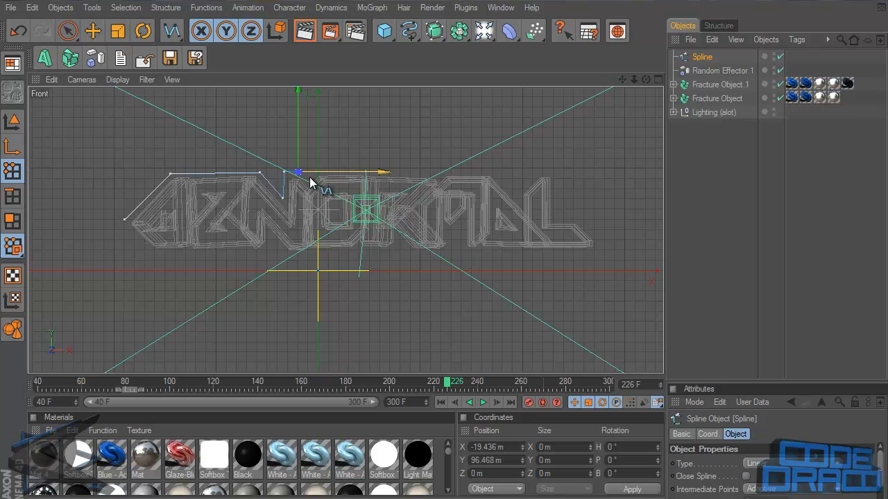
left_click_drag(298, 172, 318, 168)
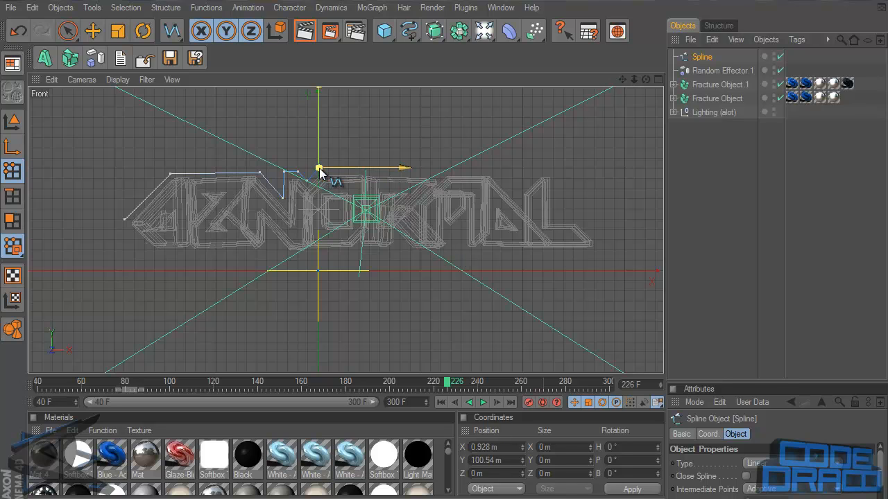
left_click_drag(319, 168, 437, 170)
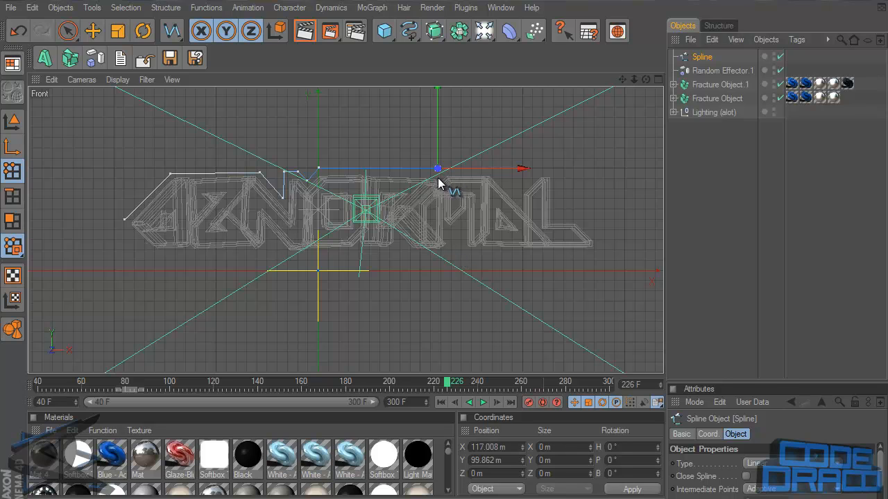
left_click_drag(437, 169, 457, 169)
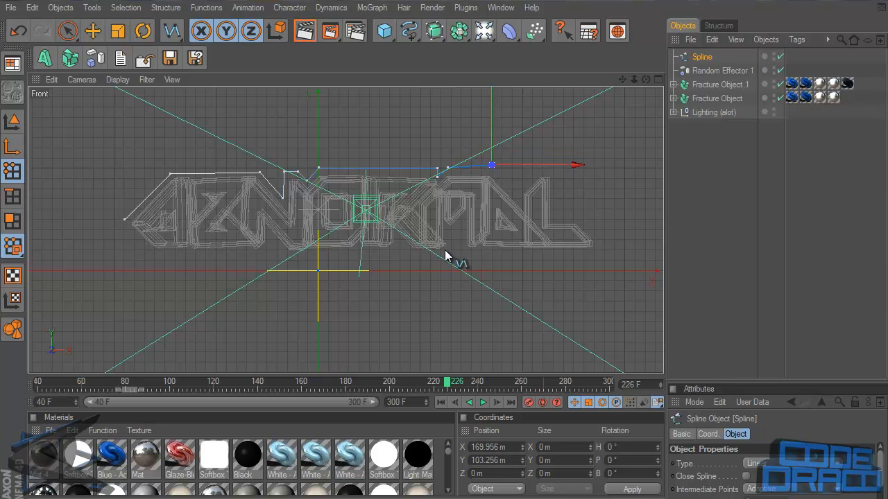
left_click_drag(491, 165, 517, 197)
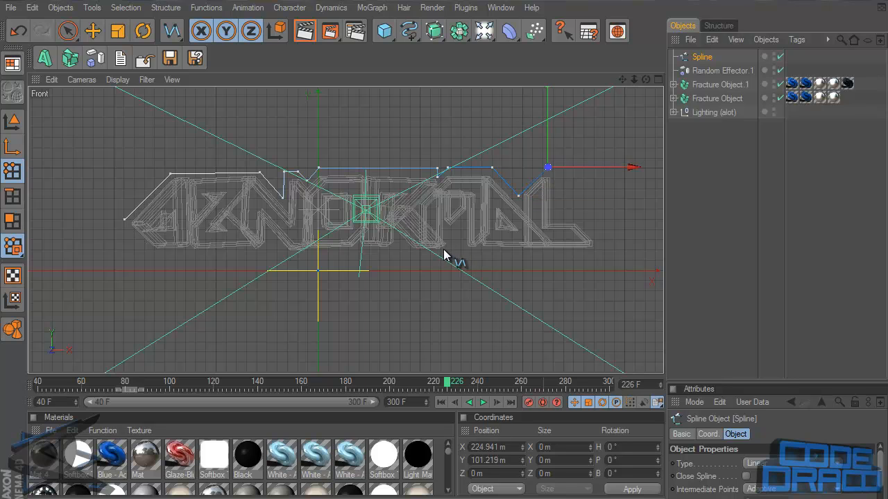
left_click_drag(548, 166, 517, 195)
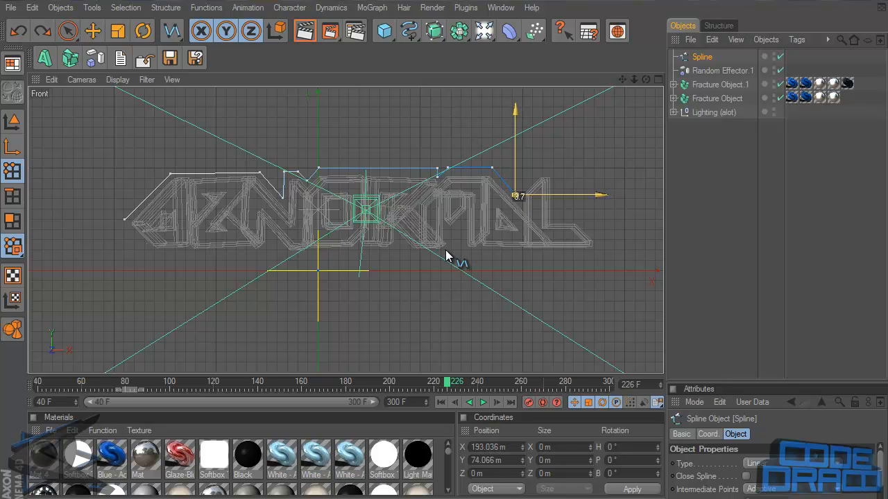
Step: Add points over the M's right peak, around the L's end and along its bottom
left_click_drag(516, 197, 554, 160)
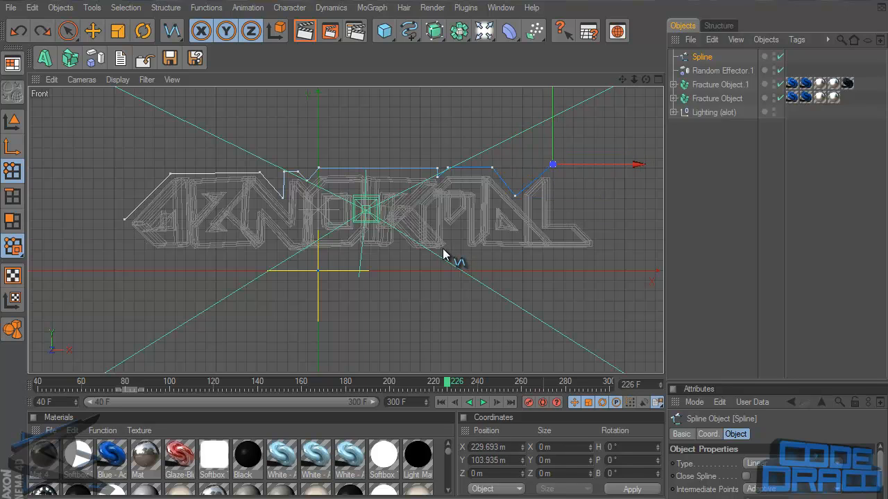
left_click_drag(552, 164, 555, 219)
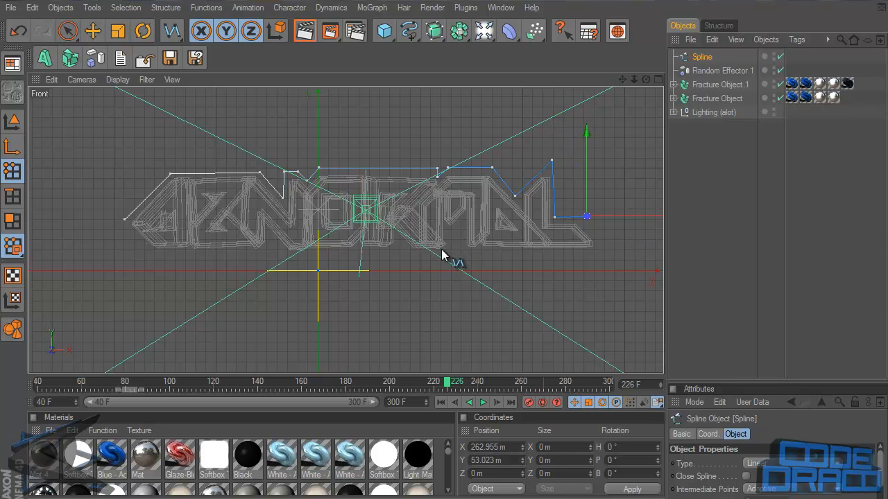
left_click_drag(586, 217, 606, 250)
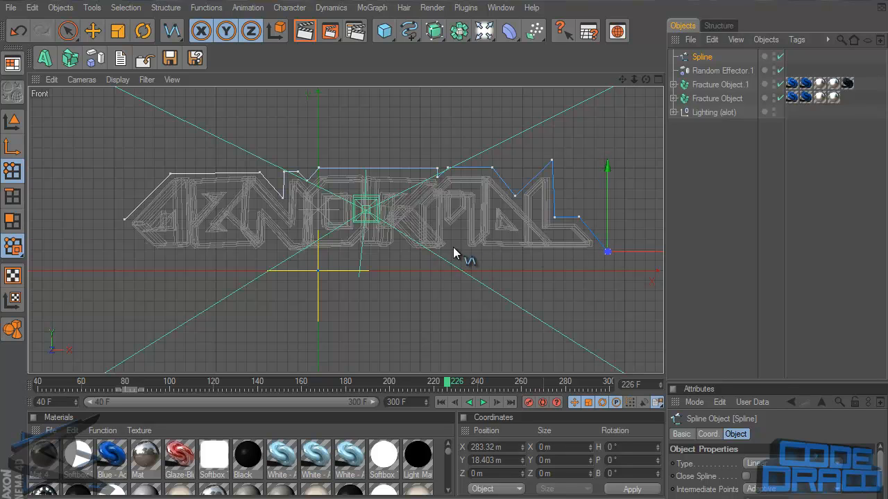
left_click_drag(607, 252, 465, 250)
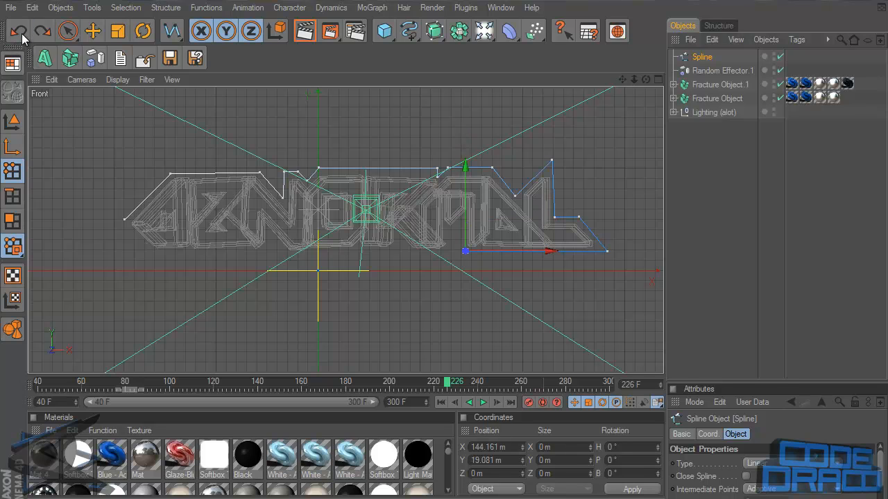
Step: Trace outline points leftward along the underside, notching under the A toward the N
left_click_drag(465, 251, 461, 263)
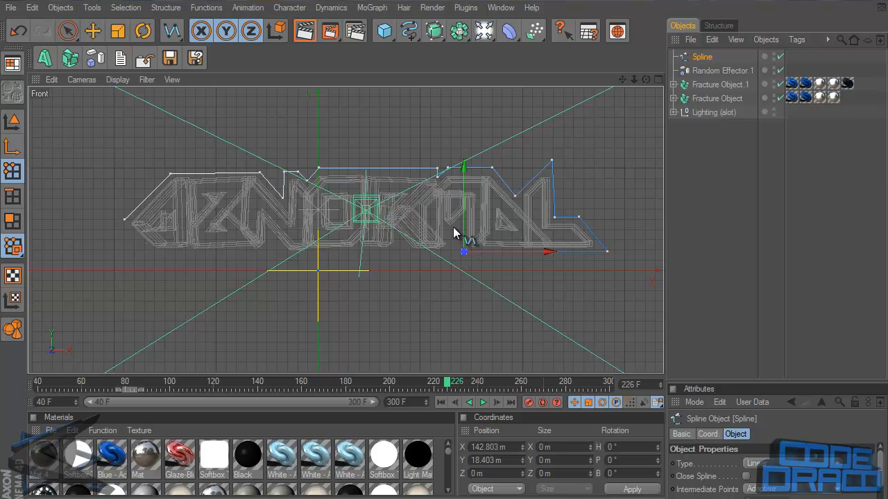
left_click_drag(464, 251, 464, 222)
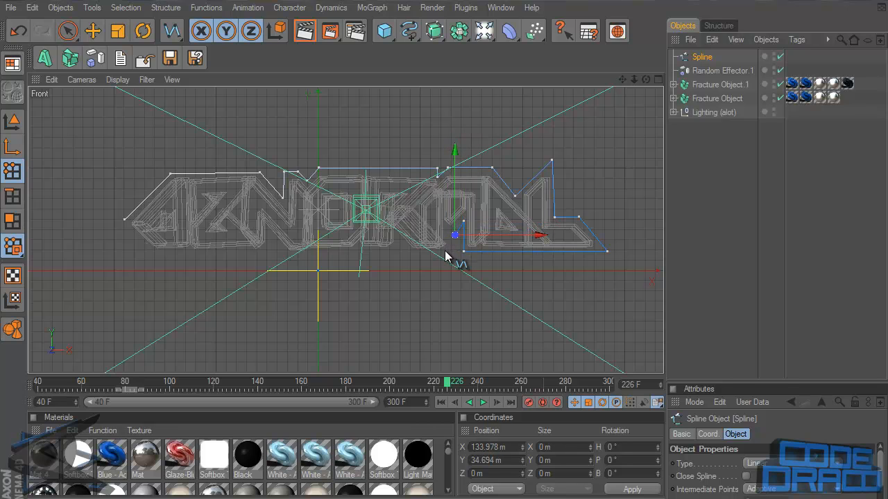
left_click_drag(455, 236, 444, 225)
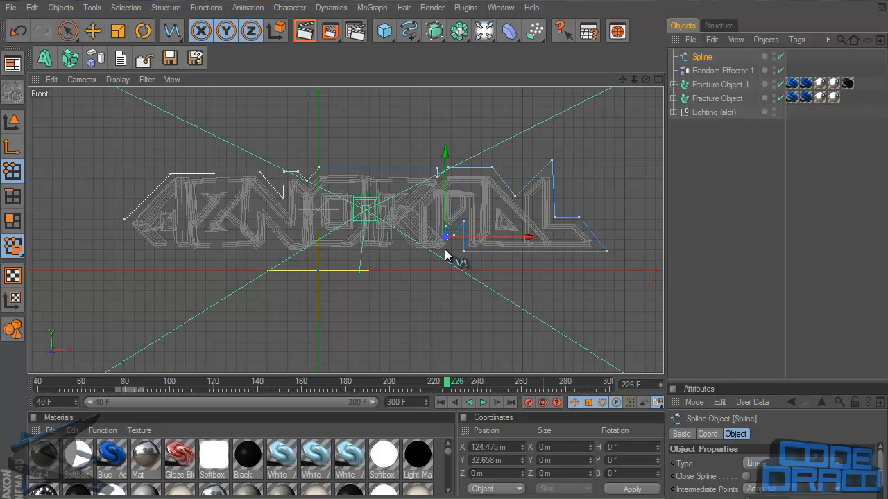
left_click_drag(446, 238, 441, 255)
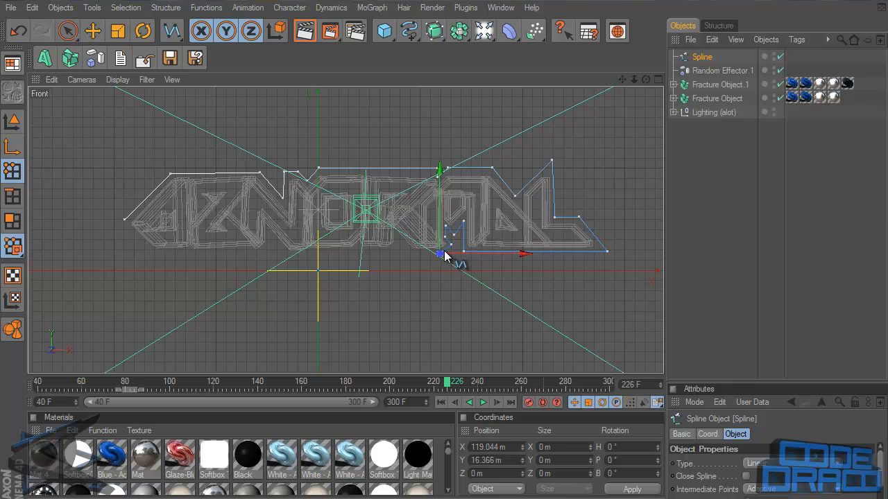
left_click_drag(442, 255, 410, 253)
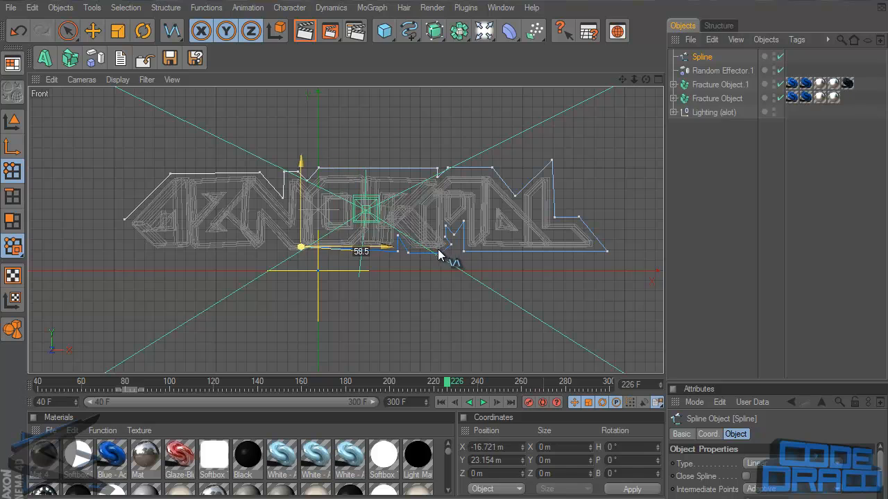
left_click_drag(300, 248, 275, 253)
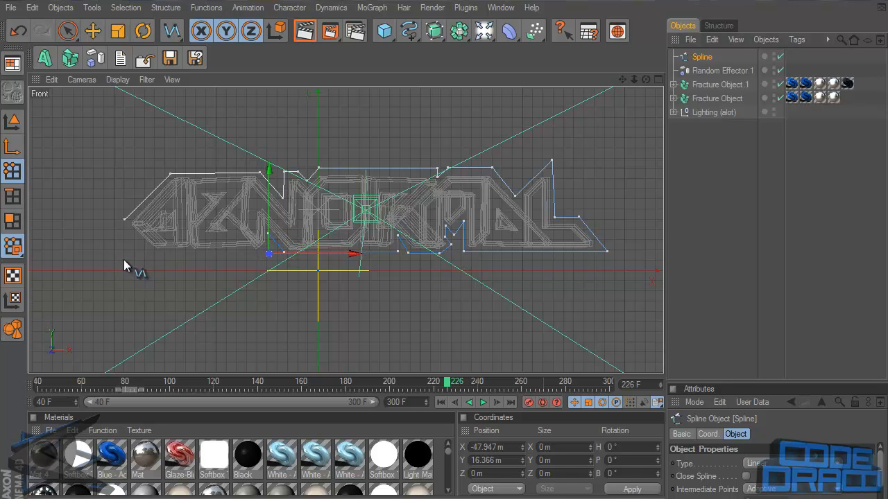
Step: Place the final point under the first letters and maximize the Perspective view
left_click_drag(269, 254, 146, 254)
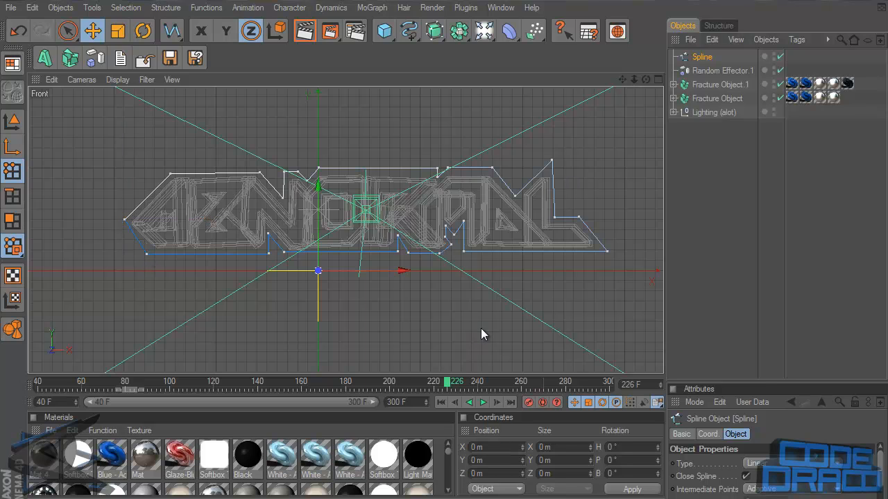
mouse_move(425, 196)
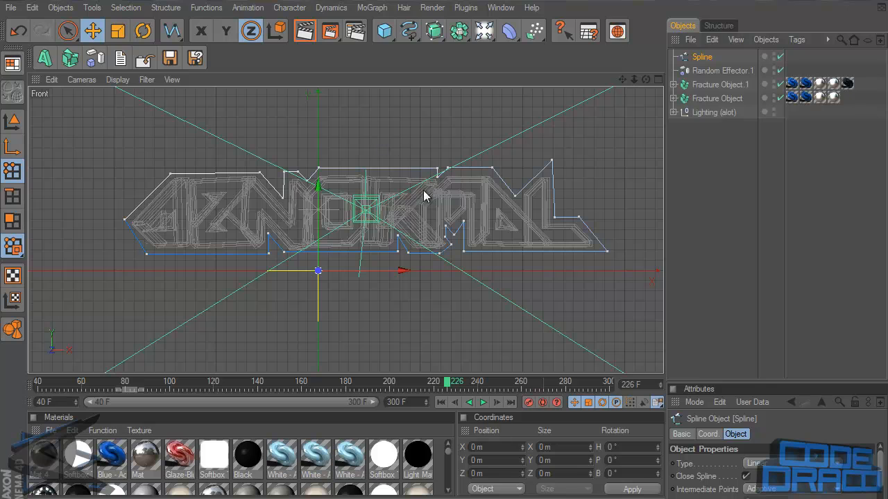
mouse_move(595, 85)
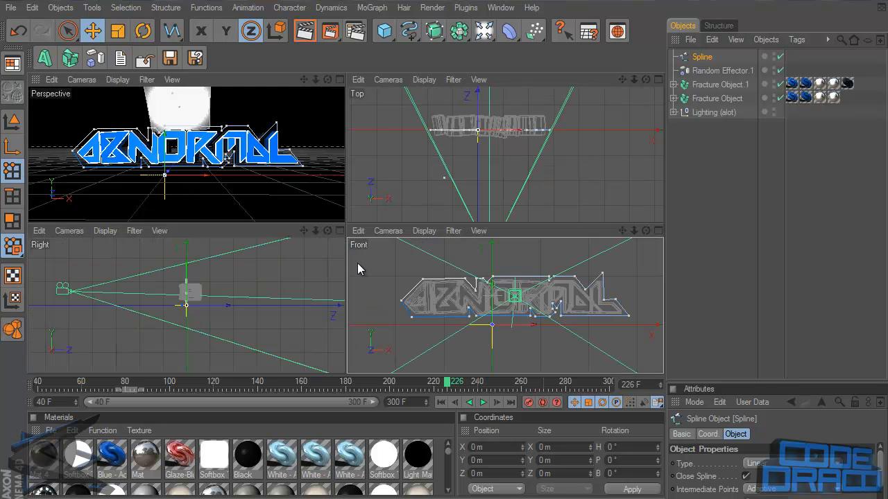
left_click(339, 79)
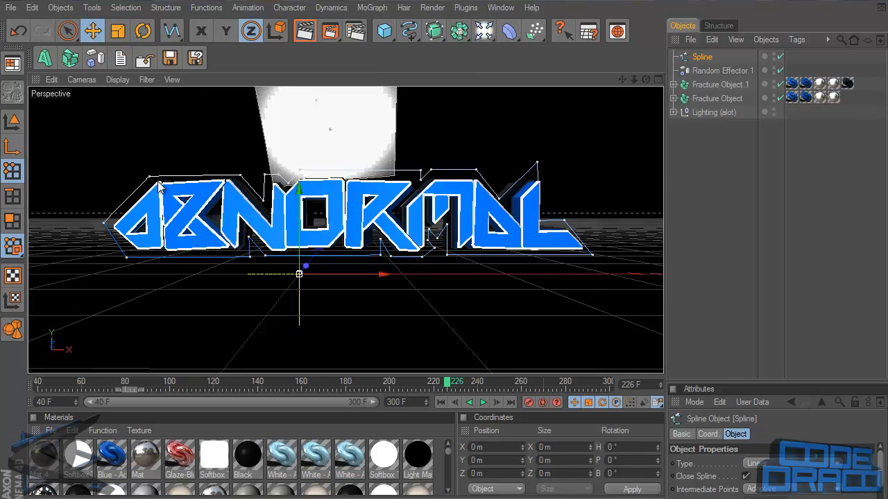
mouse_move(405, 269)
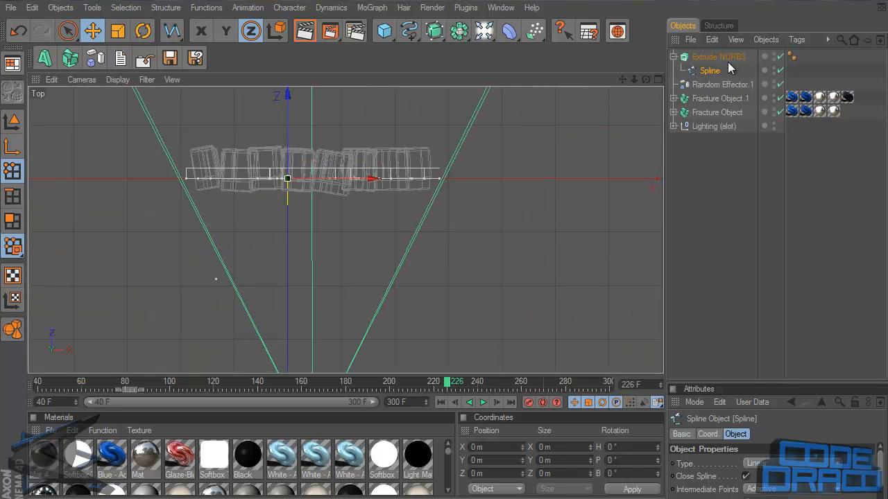
Step: Select the Extrude NURBS and drag the slab back behind the text along Z
left_click(718, 56)
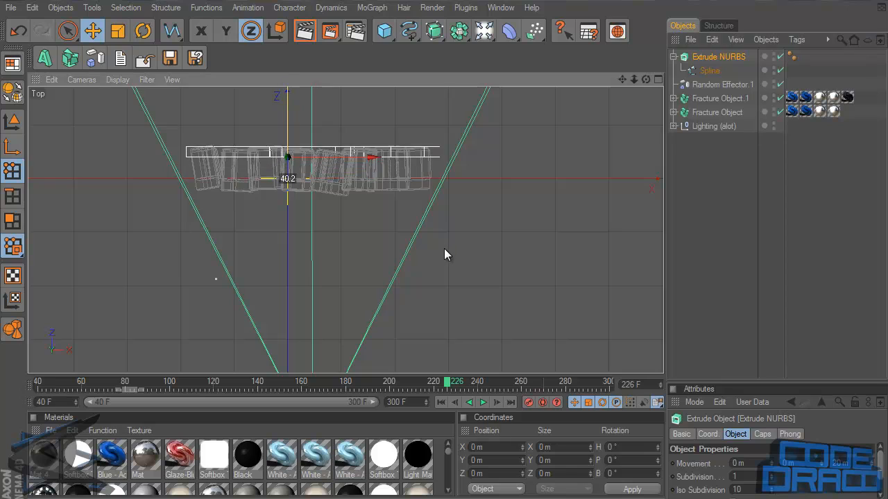
left_click_drag(288, 158, 288, 142)
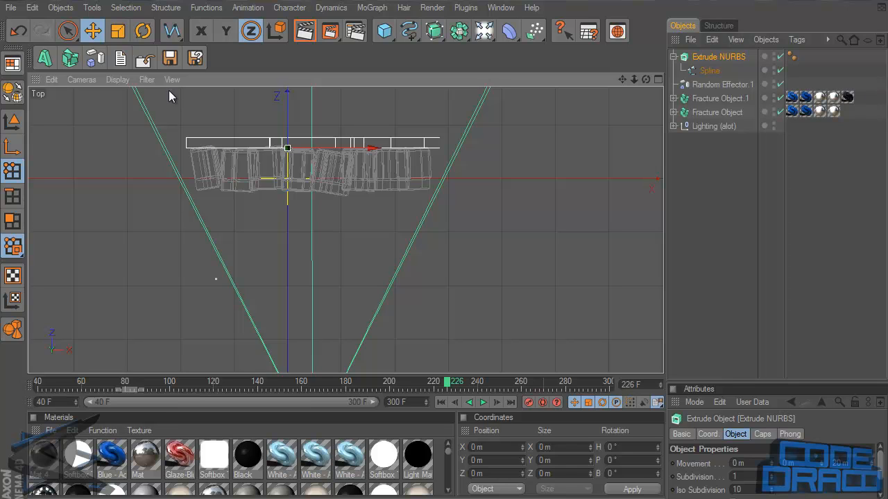
left_click(656, 79)
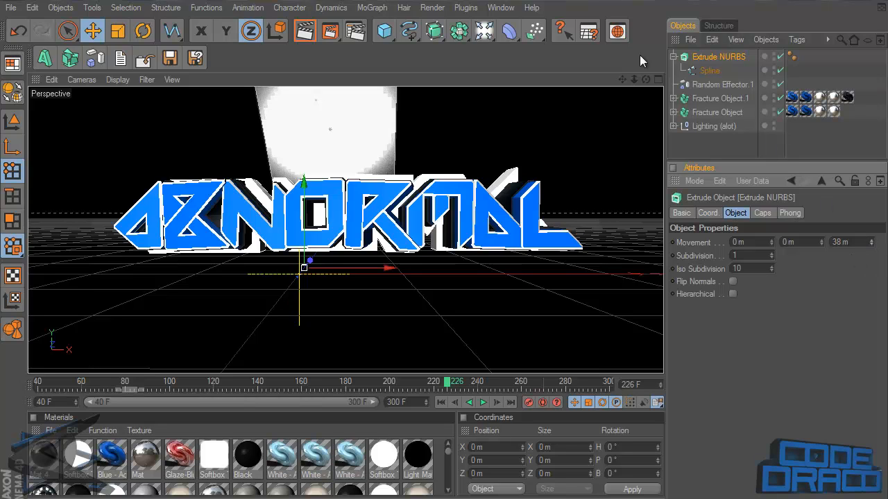
mouse_move(628, 112)
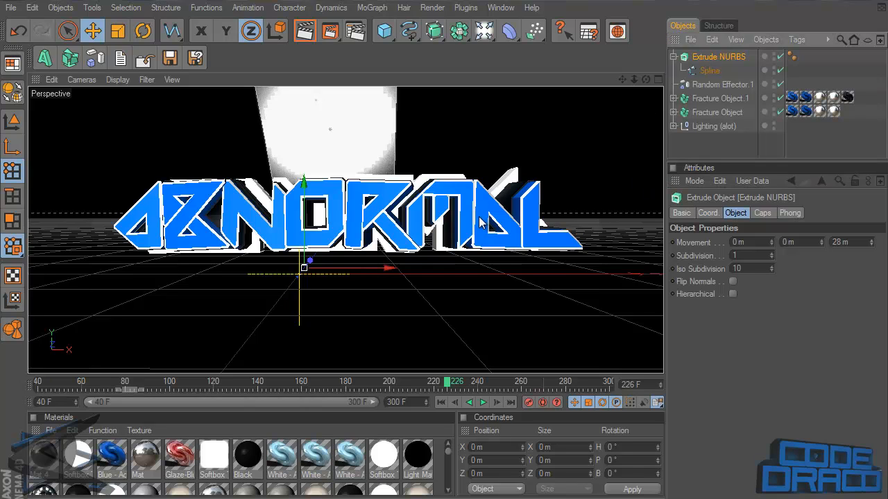
mouse_move(243, 189)
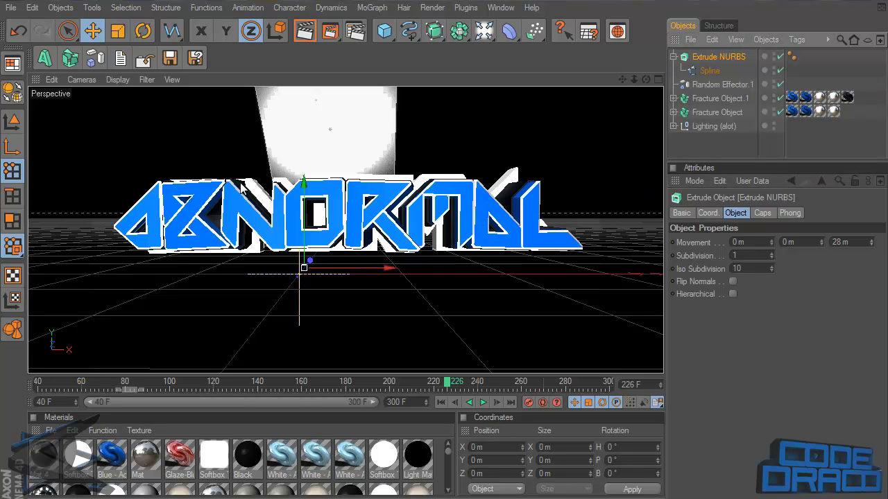
mouse_move(441, 219)
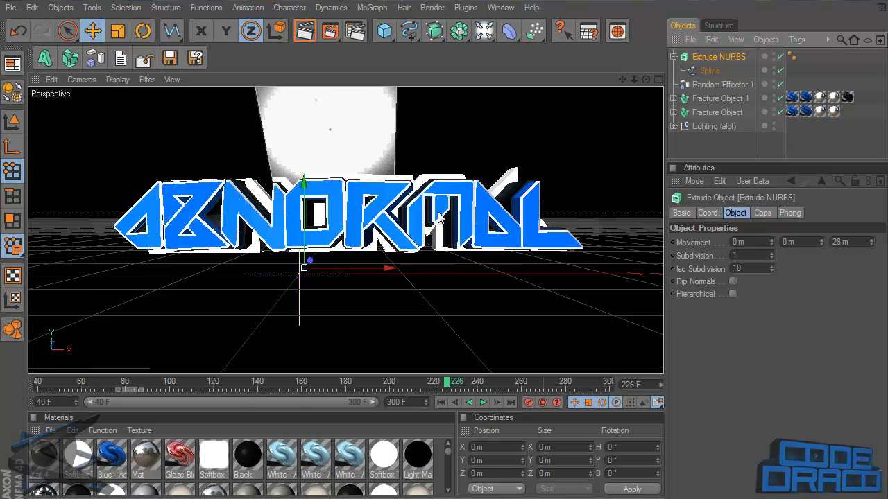
mouse_move(179, 211)
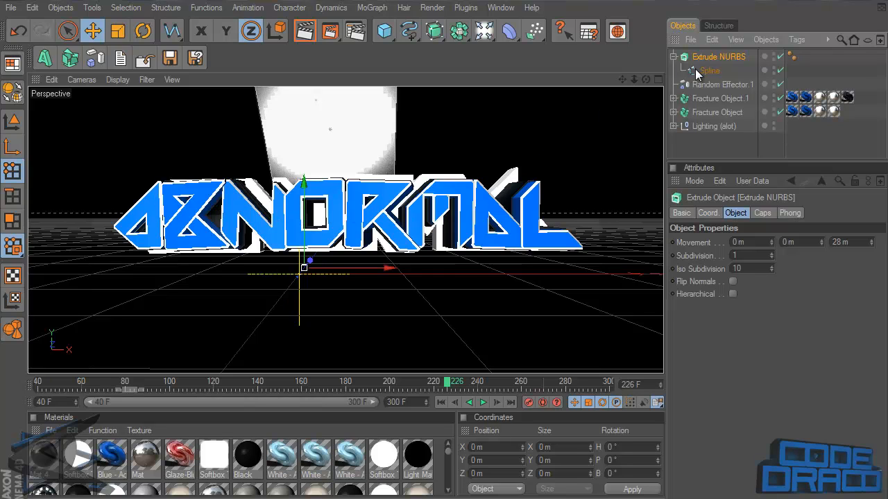
Step: Select the outline spline inside the 28 m deep backing extrusion
left_click(708, 213)
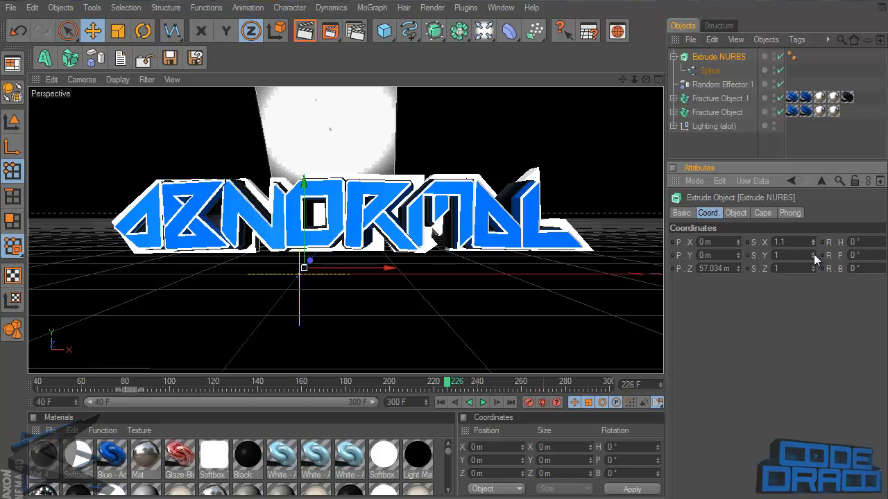
Step: Set the slab's vertical scale to 1.01 and select the outline Spline child
left_click(816, 254)
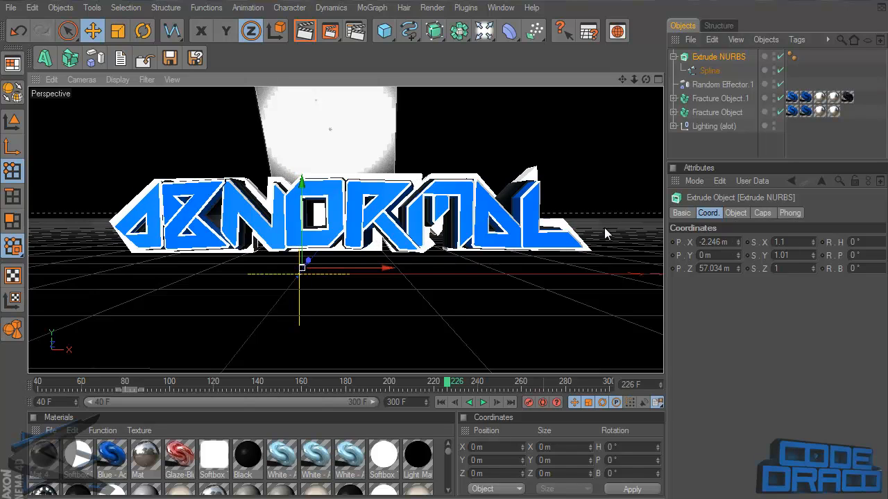
left_click(710, 70)
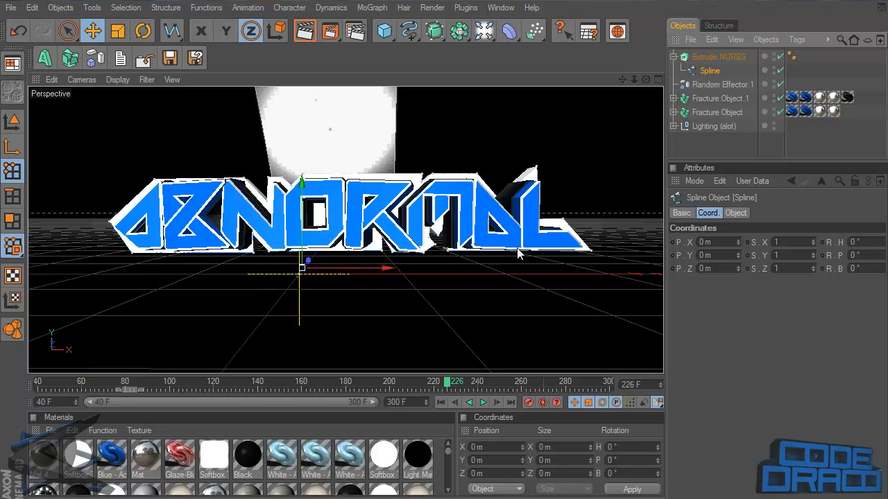
mouse_move(526, 193)
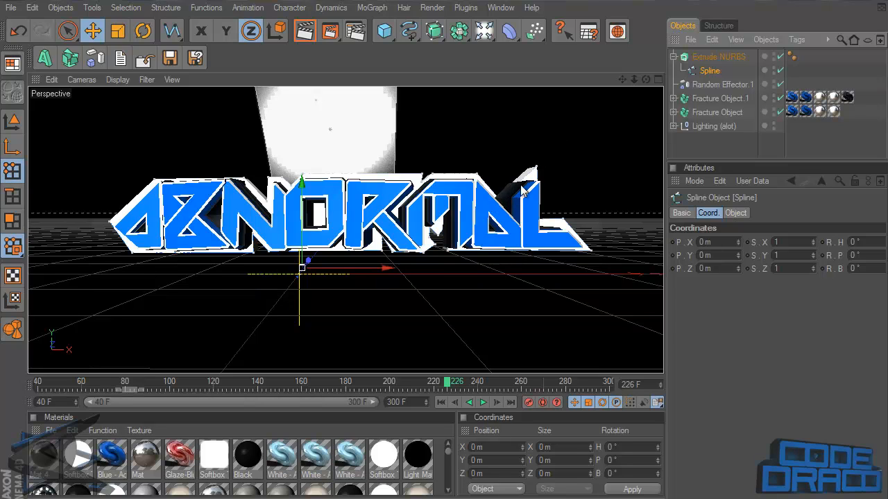
mouse_move(539, 171)
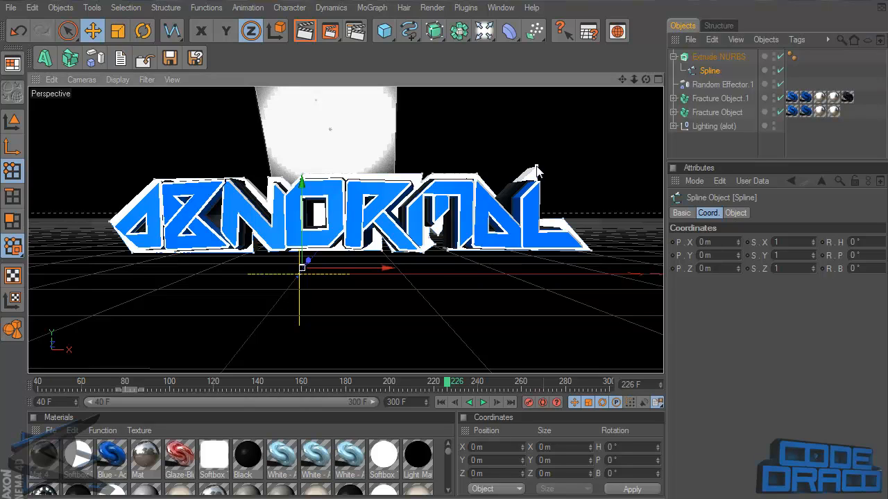
Step: Select a point near the outline's left end and open its Point coordinates dialog
left_click_drag(301, 266, 538, 167)
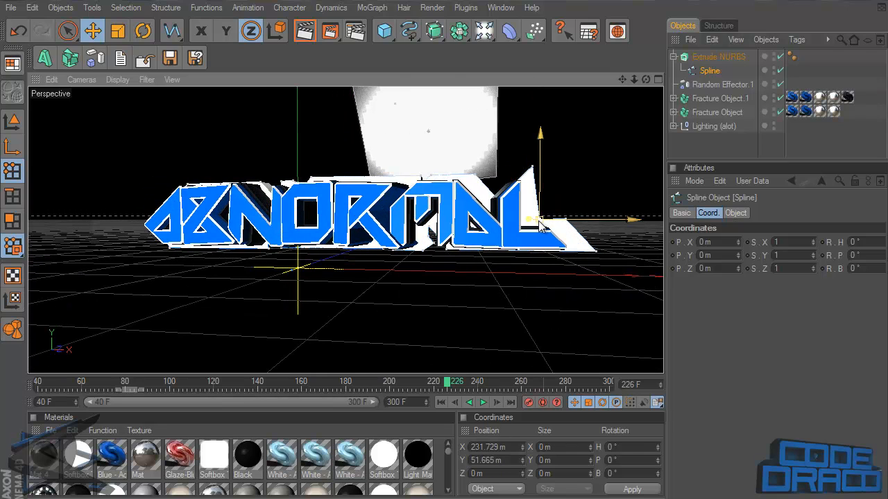
left_click_drag(541, 222, 531, 170)
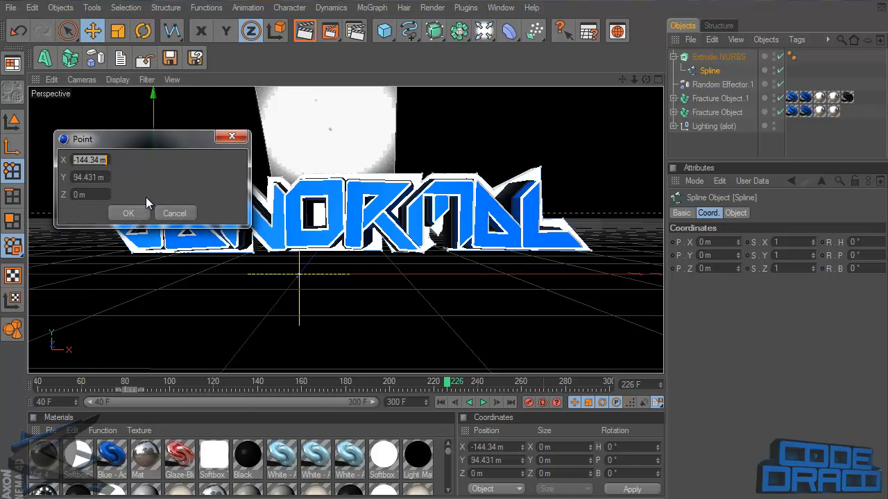
Step: Enter exact heights for several top-edge outline points, the latest at 100 m
left_click(128, 213)
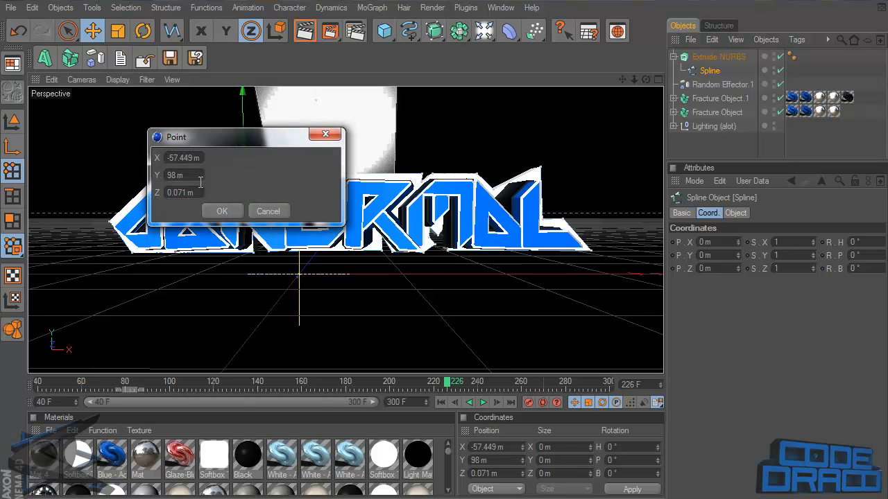
left_click(222, 210)
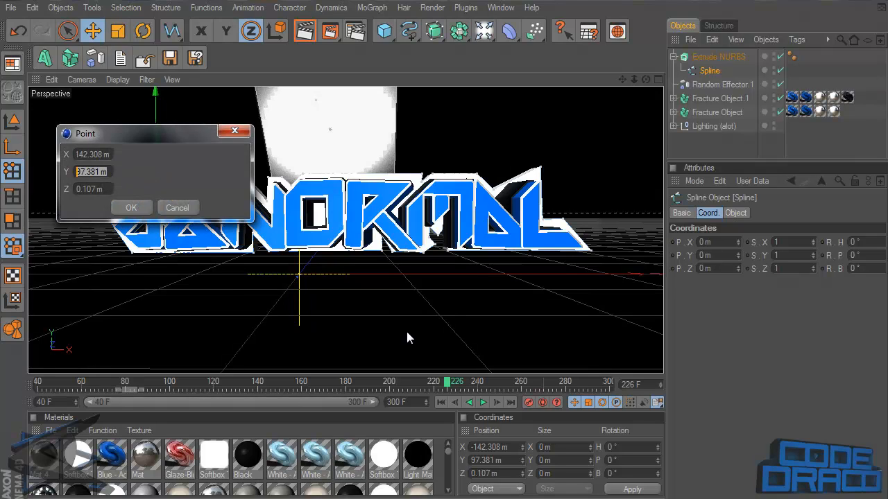
left_click(131, 207)
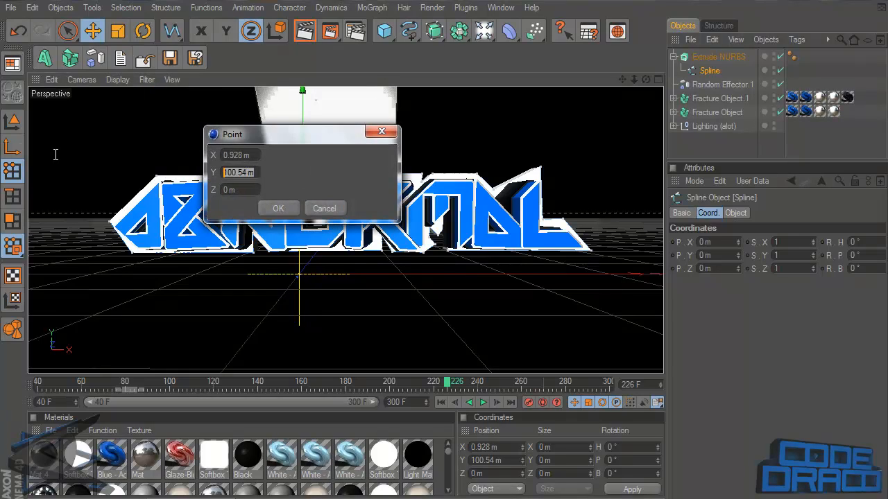
left_click(278, 208)
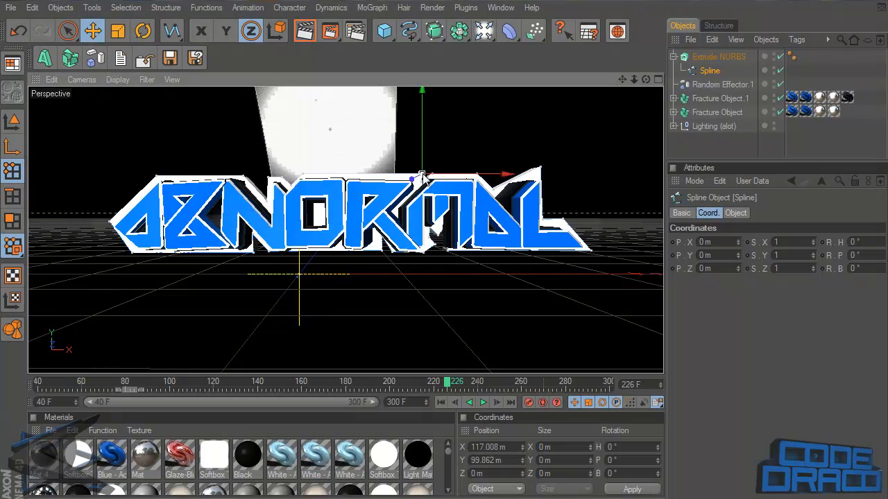
type("100")
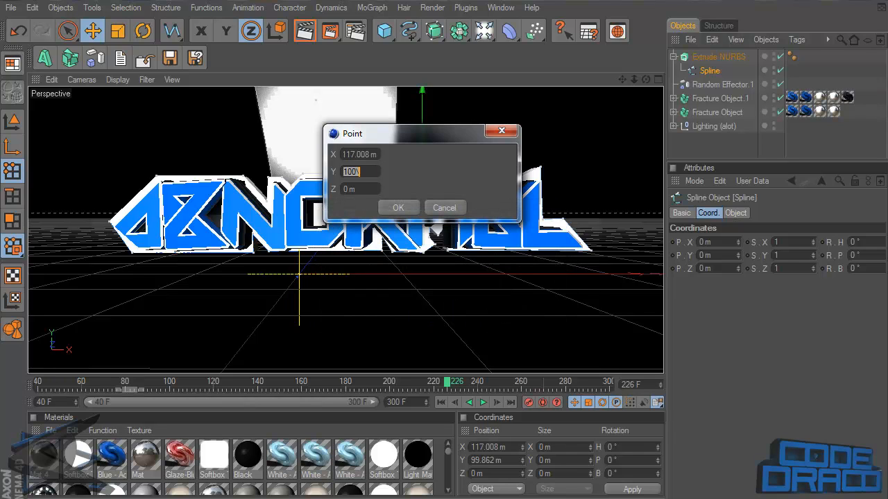
left_click(398, 207)
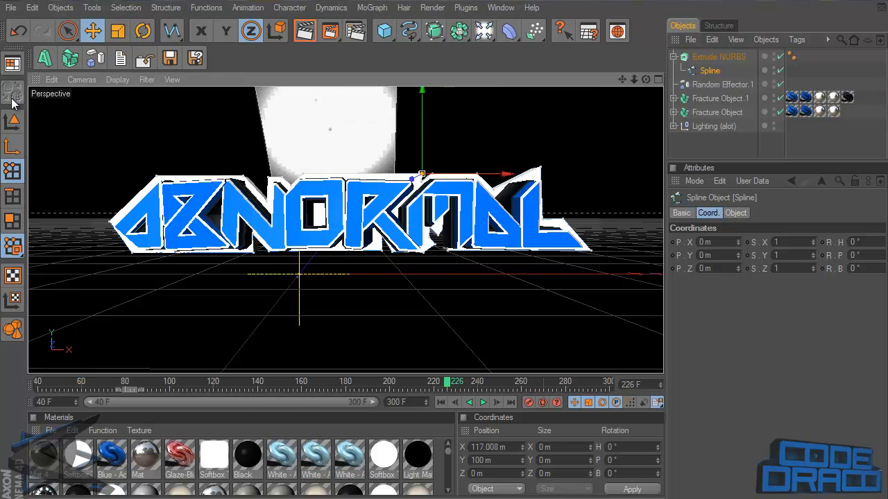
mouse_move(111, 229)
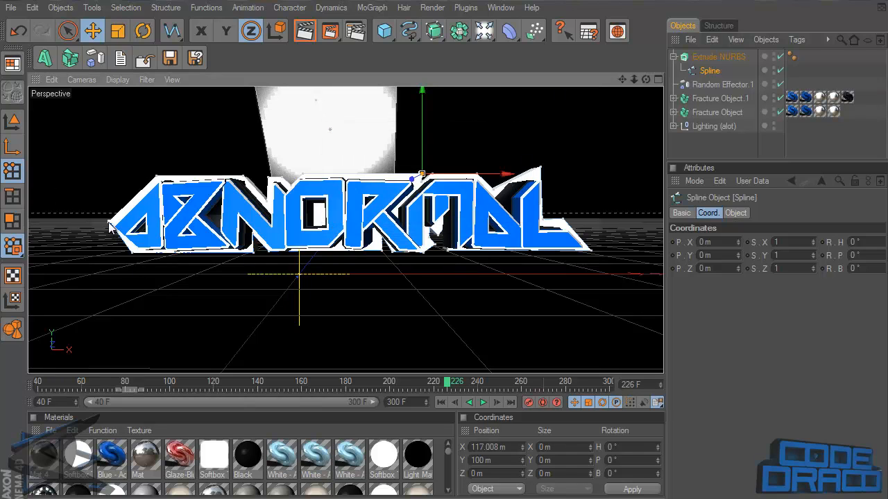
Step: Move the lower-left and bottom-edge outline points beneath the letters, one at 15.687 m
left_click_drag(422, 173, 106, 227)
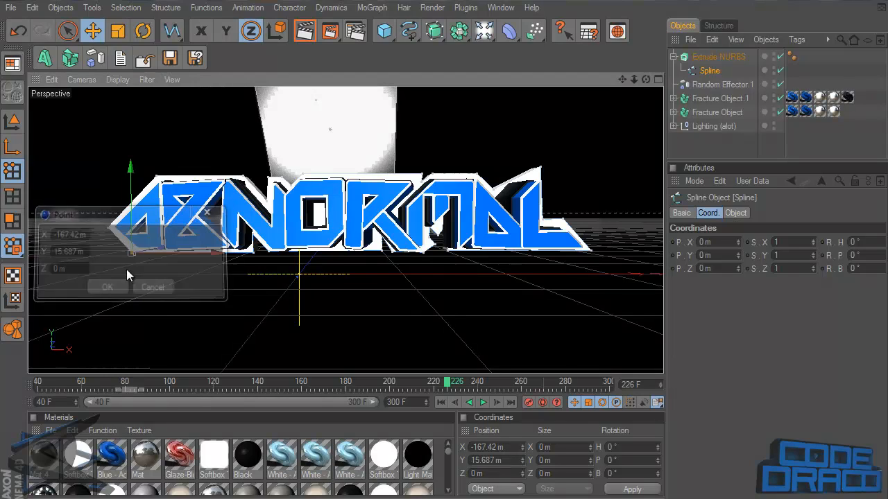
left_click(108, 286)
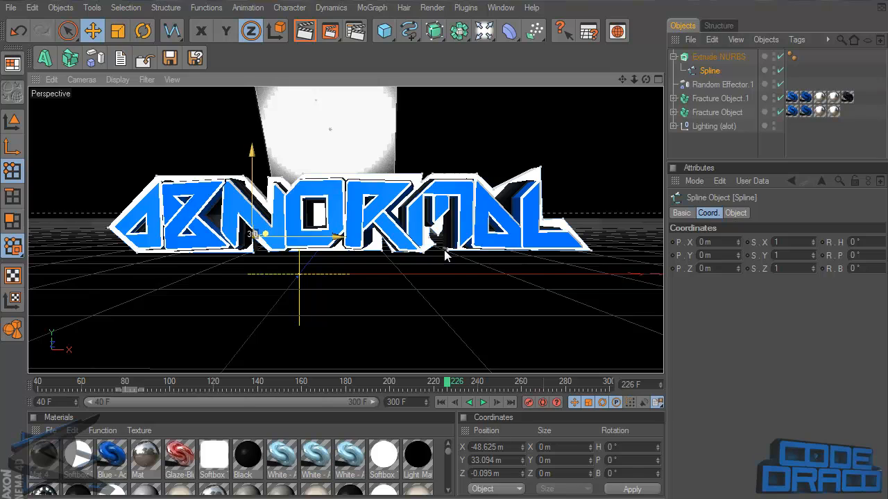
left_click_drag(446, 256, 316, 252)
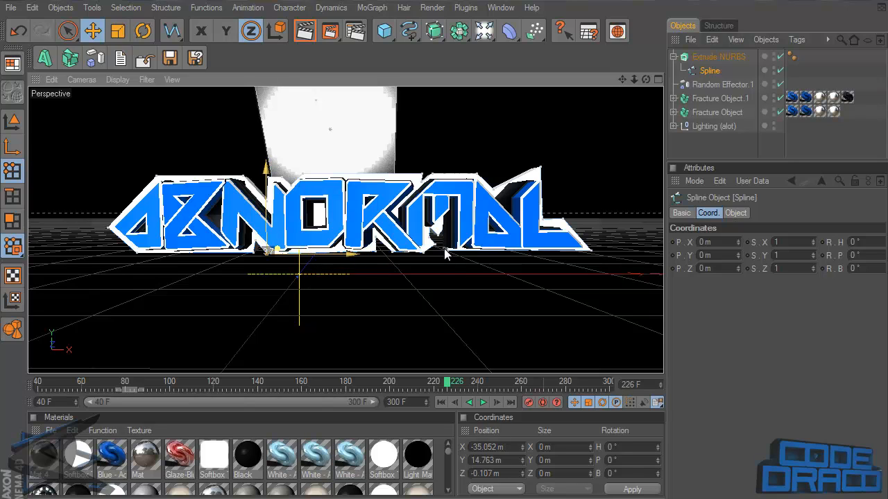
left_click_drag(267, 253, 392, 254)
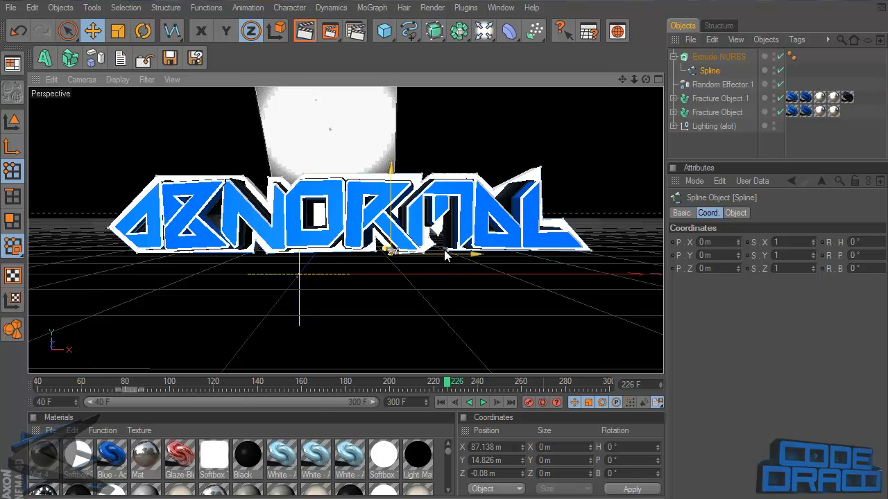
Step: Lower the lower-right outline points to the letters' base and inspect the slab
left_click_drag(391, 253, 447, 222)
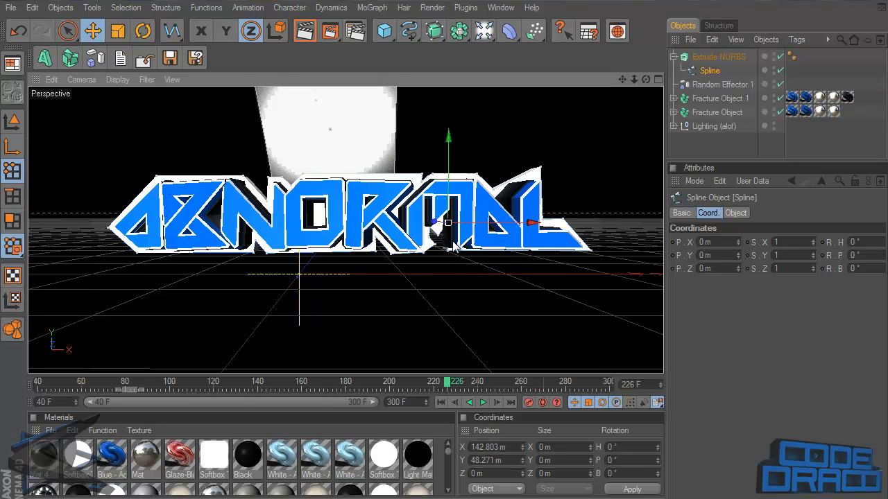
left_click_drag(448, 222, 443, 250)
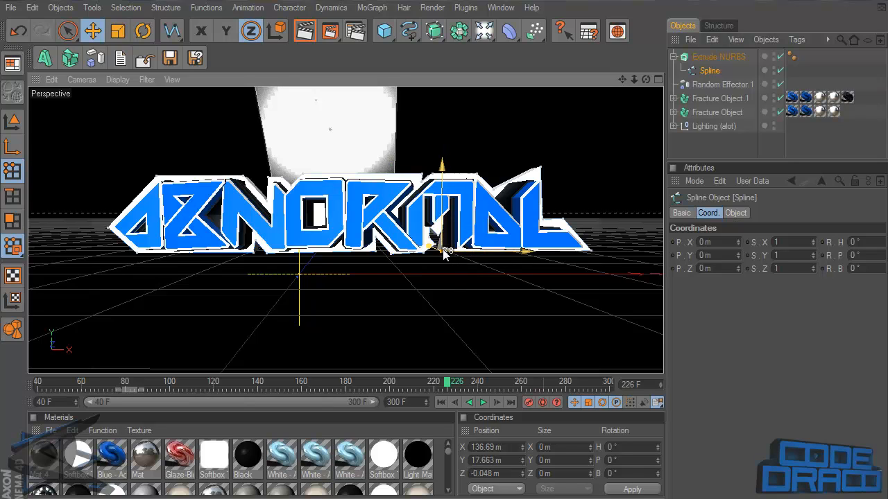
left_click_drag(443, 250, 430, 229)
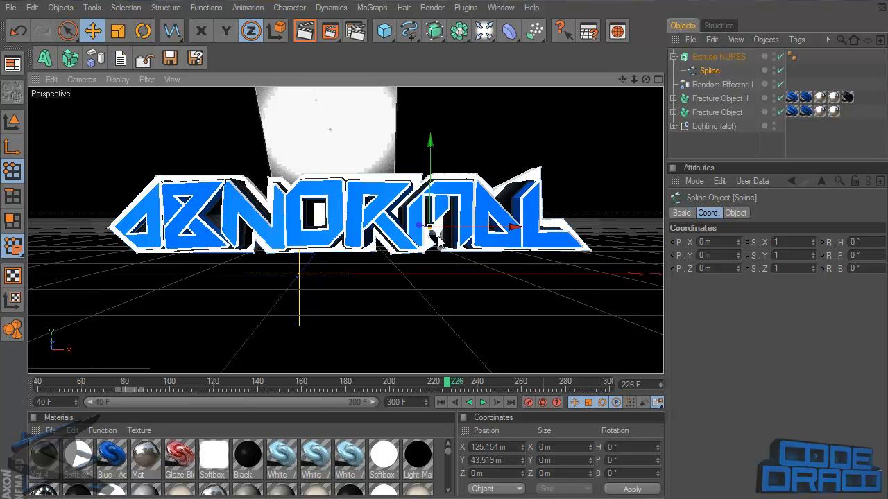
left_click_drag(430, 225, 444, 239)
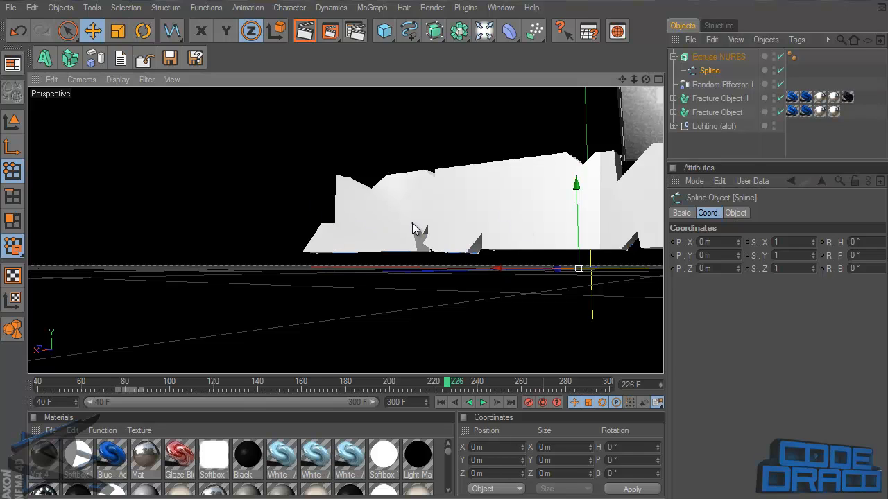
mouse_move(638, 84)
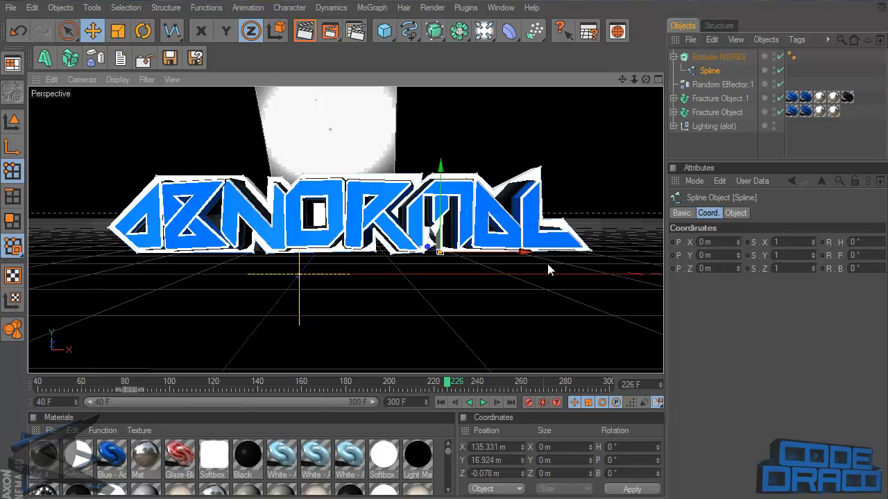
Step: Drag a lower-right outline point to about 15.4 m, beneath the end of ABNORMAL
left_click_drag(441, 250, 593, 250)
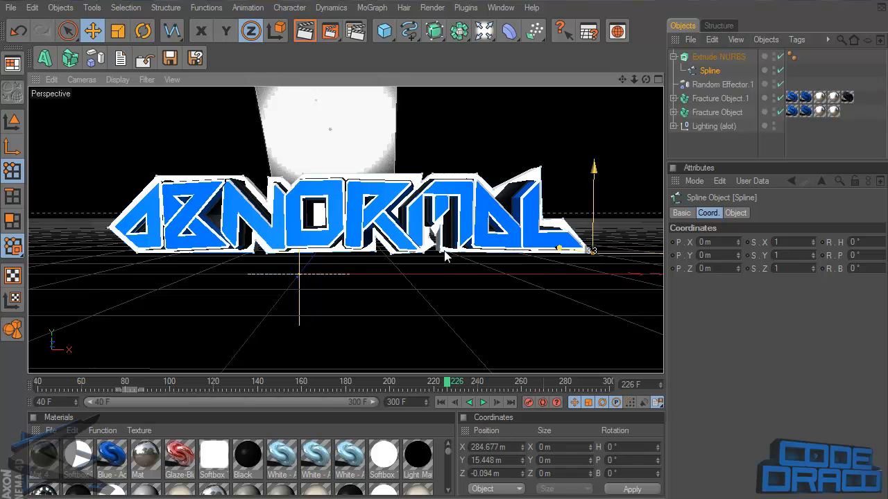